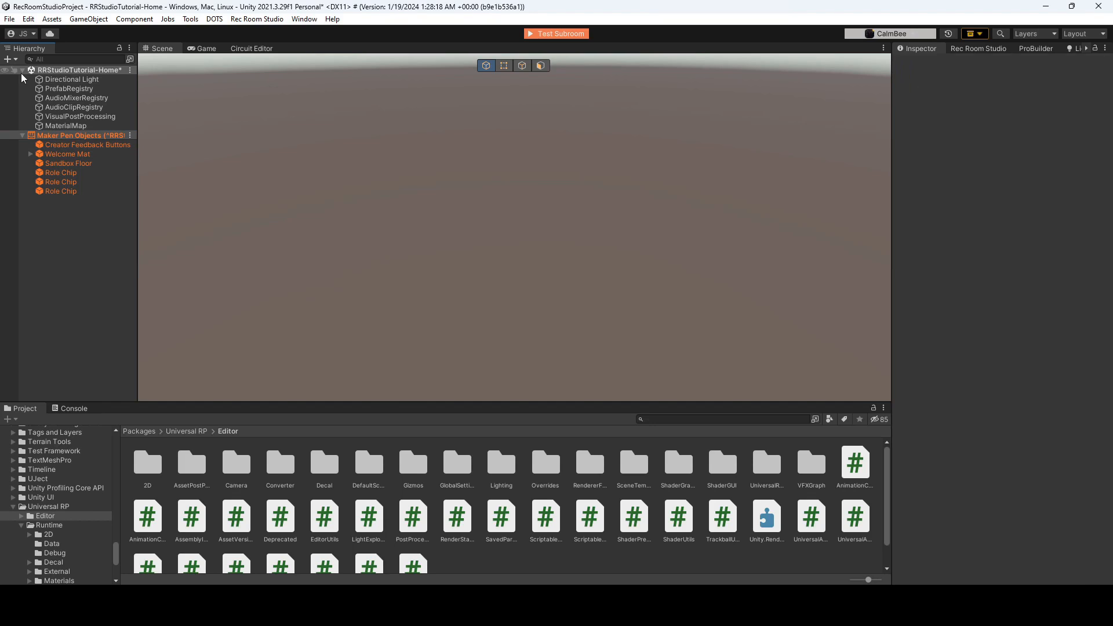
# - Create an empty GameObject in the Hierarchy named Particles
pyautogui.click(10, 60)
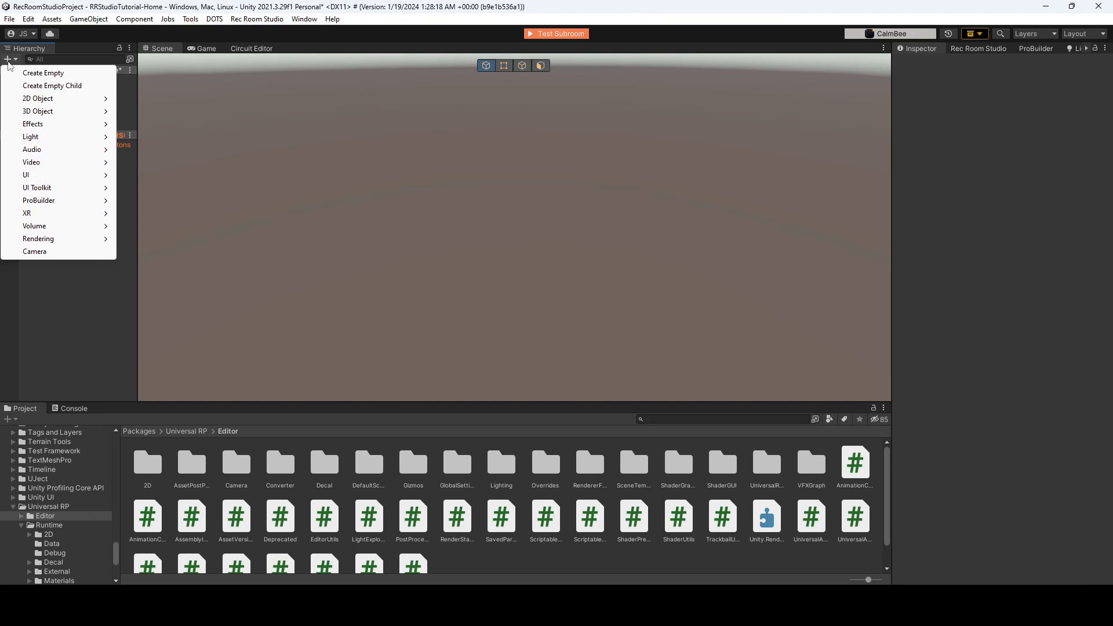
pyautogui.click(44, 73)
pyautogui.write('P')
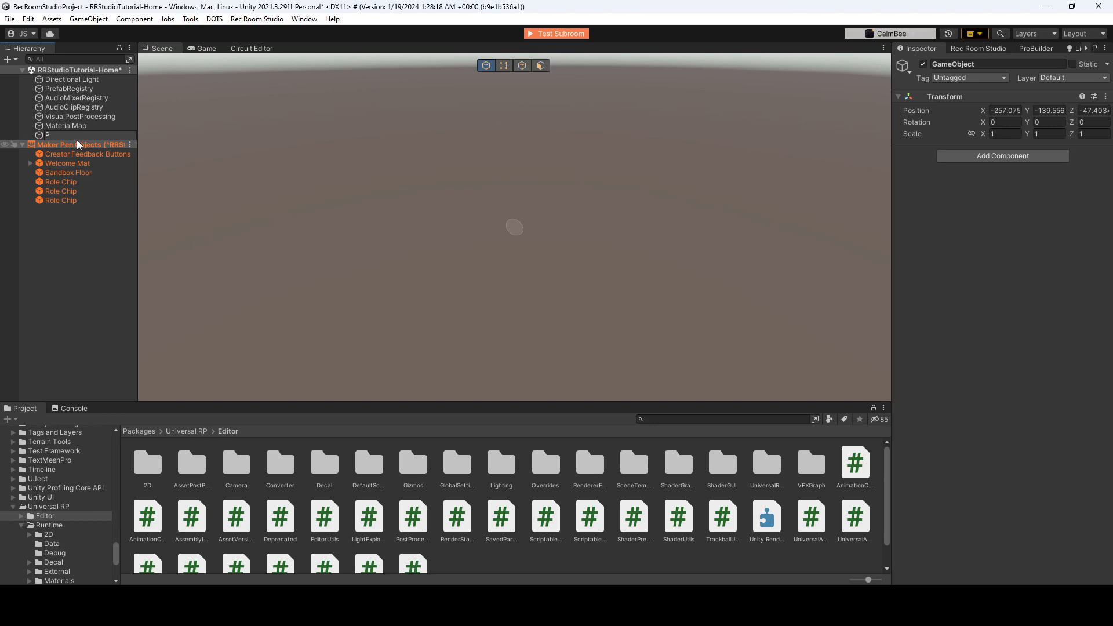
pyautogui.write('articles')
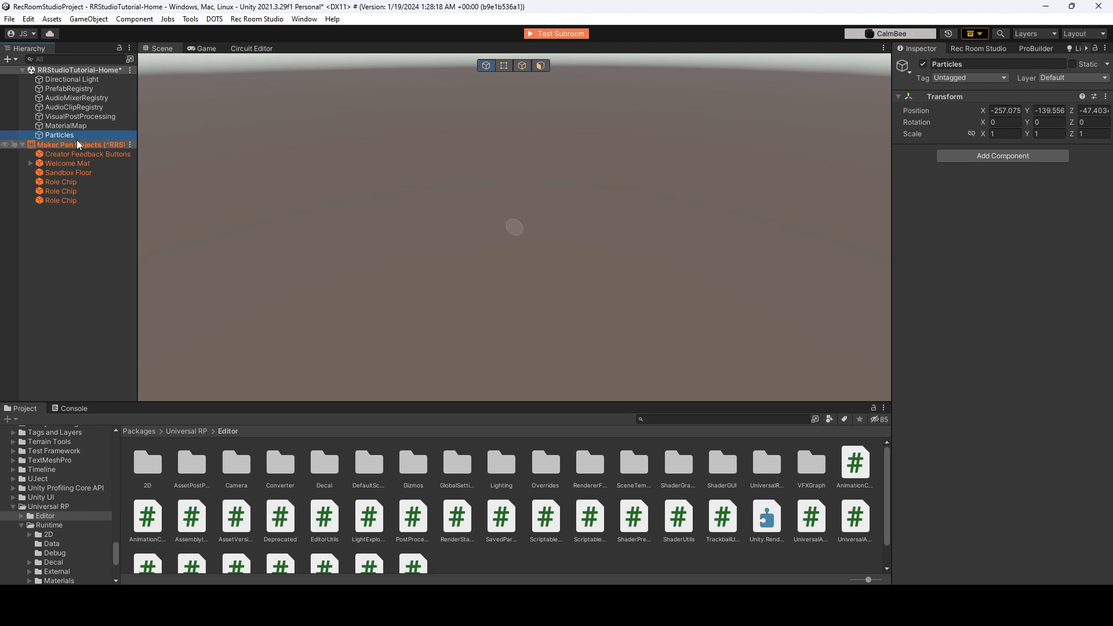
pyautogui.rightClick(58, 135)
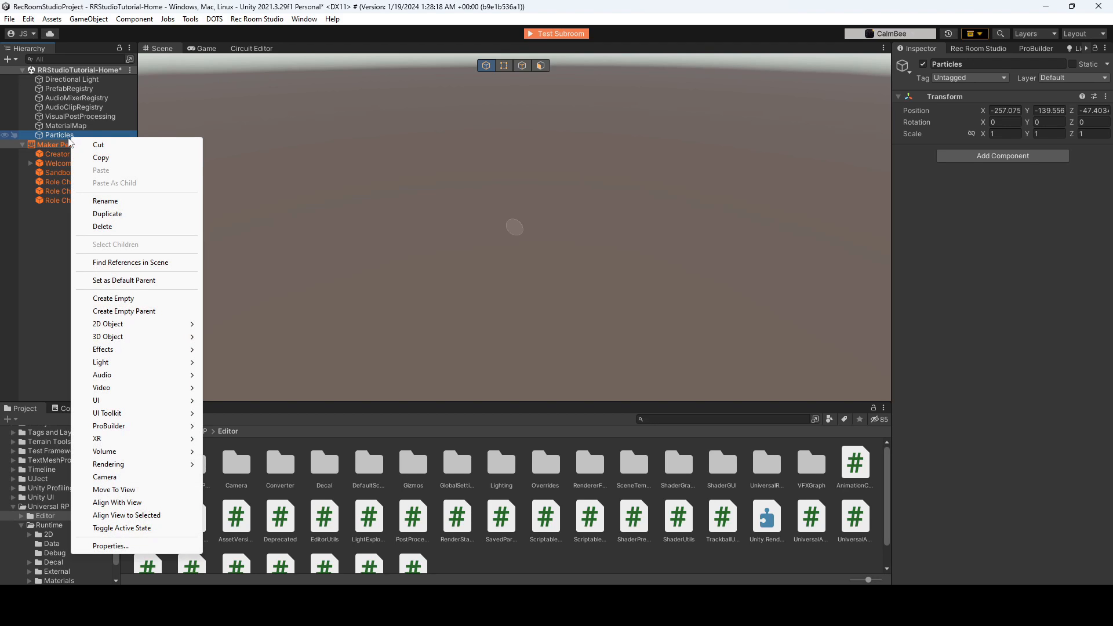
pyautogui.moveTo(103, 349)
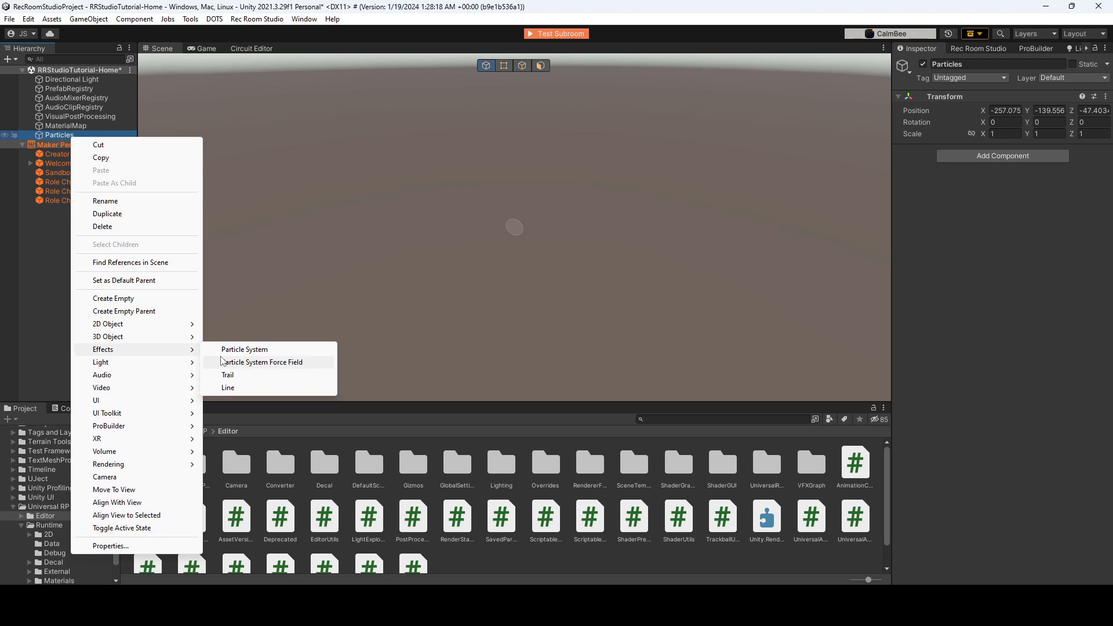
# - Add an Effects > Particle System as a child of Particles
pyautogui.click(244, 349)
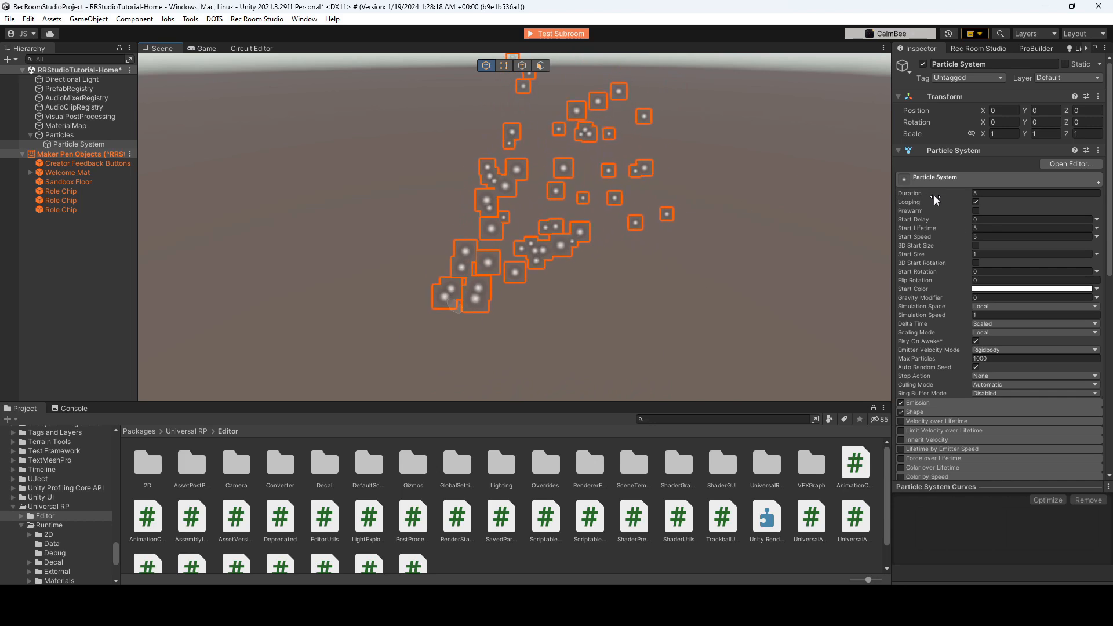
pyautogui.scroll(-3)
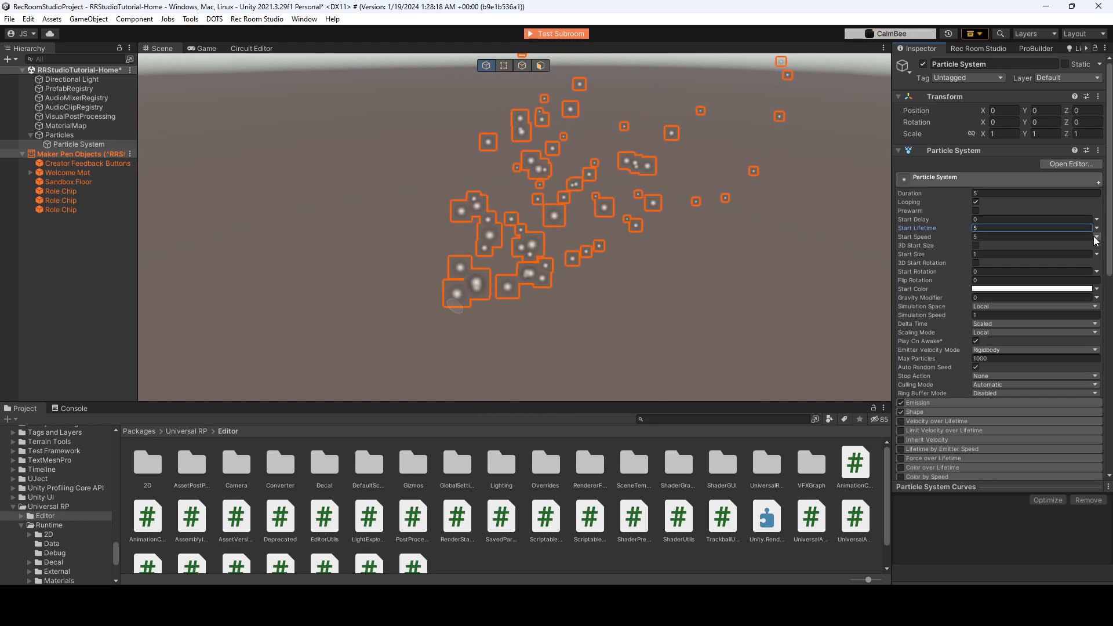
pyautogui.click(1097, 236)
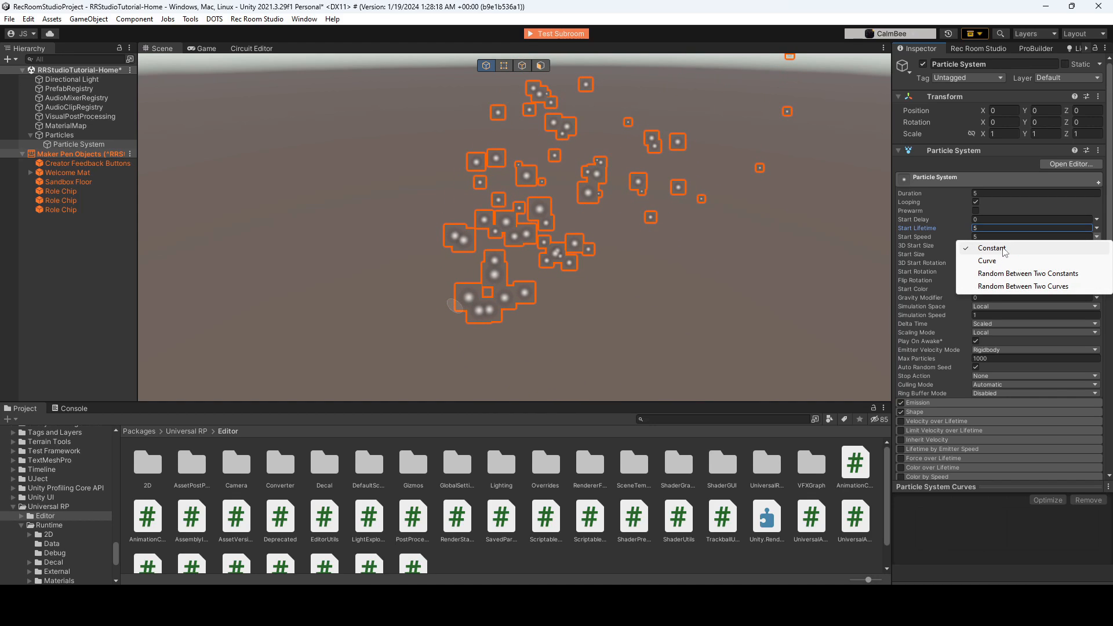
pyautogui.moveTo(986, 261)
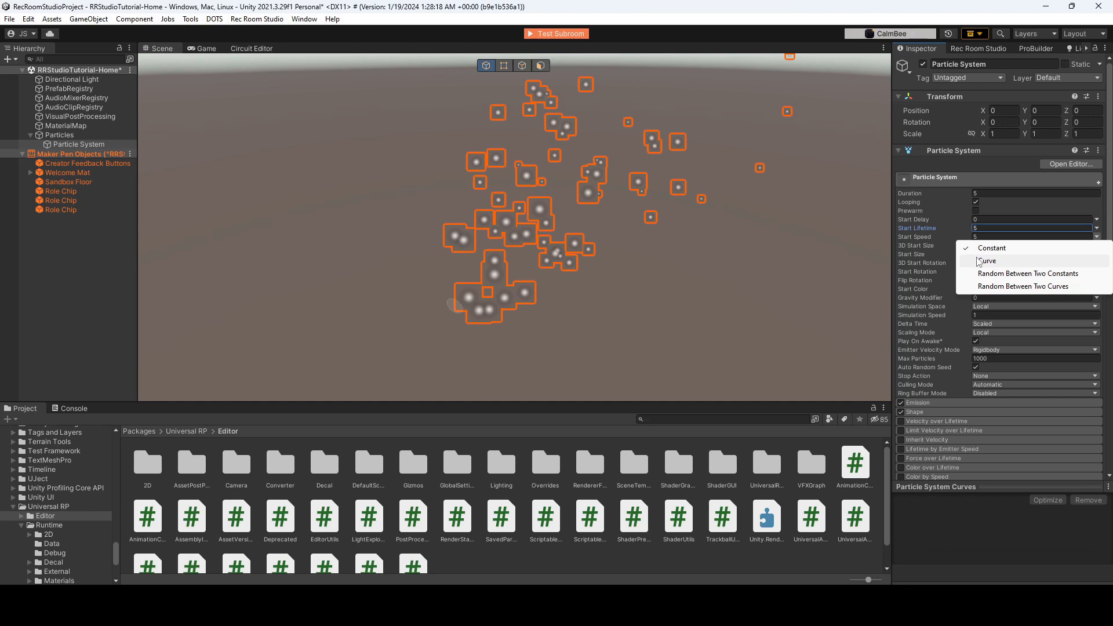
pyautogui.moveTo(994, 261)
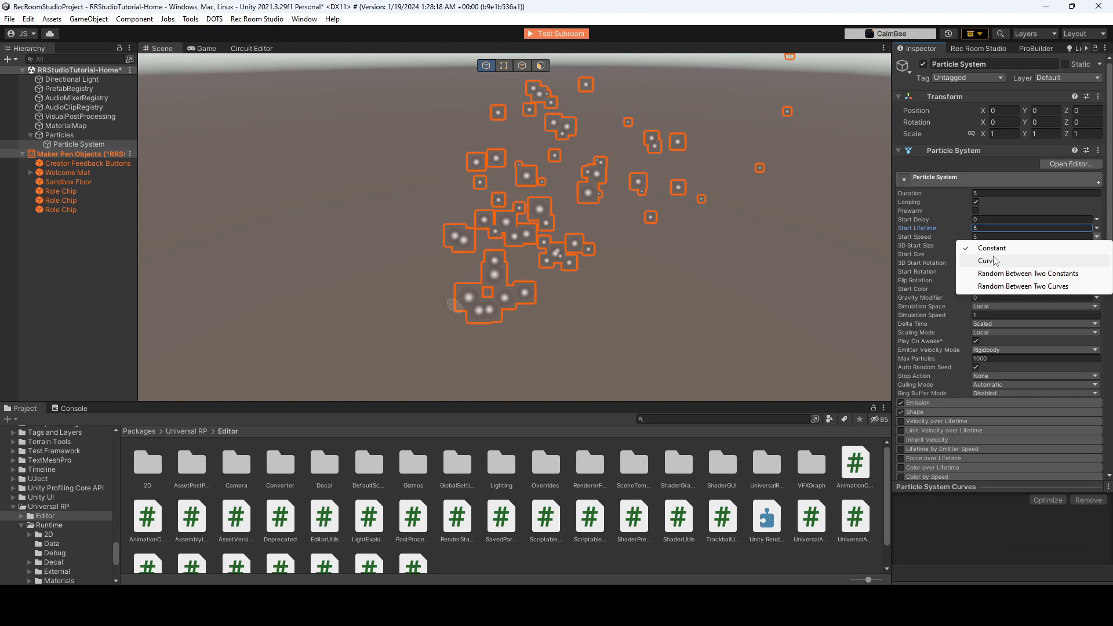
pyautogui.click(986, 261)
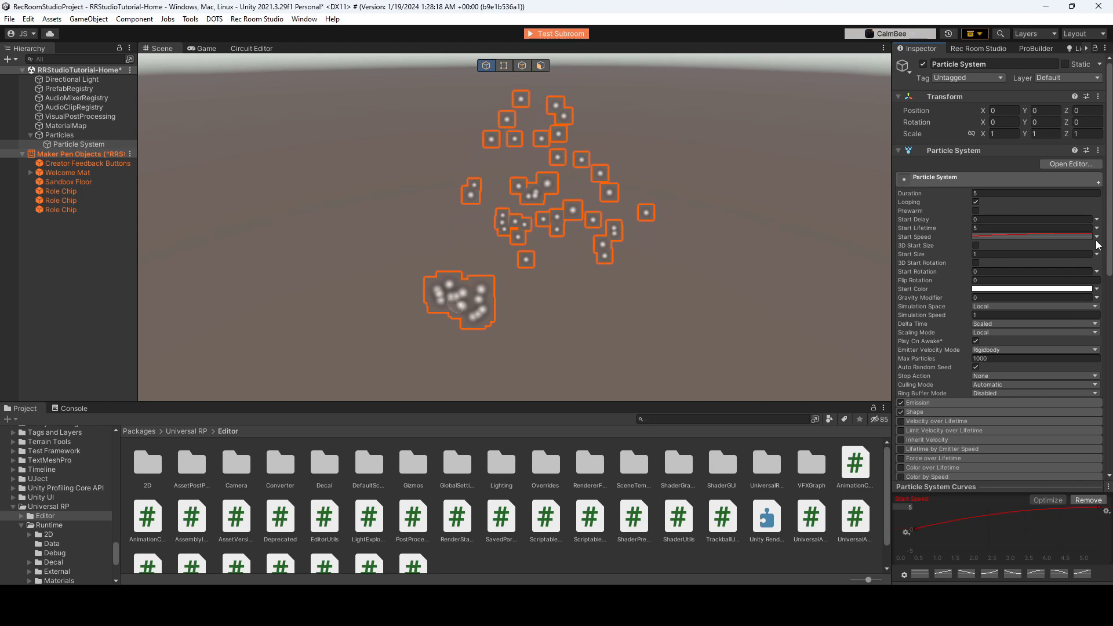
pyautogui.click(1097, 237)
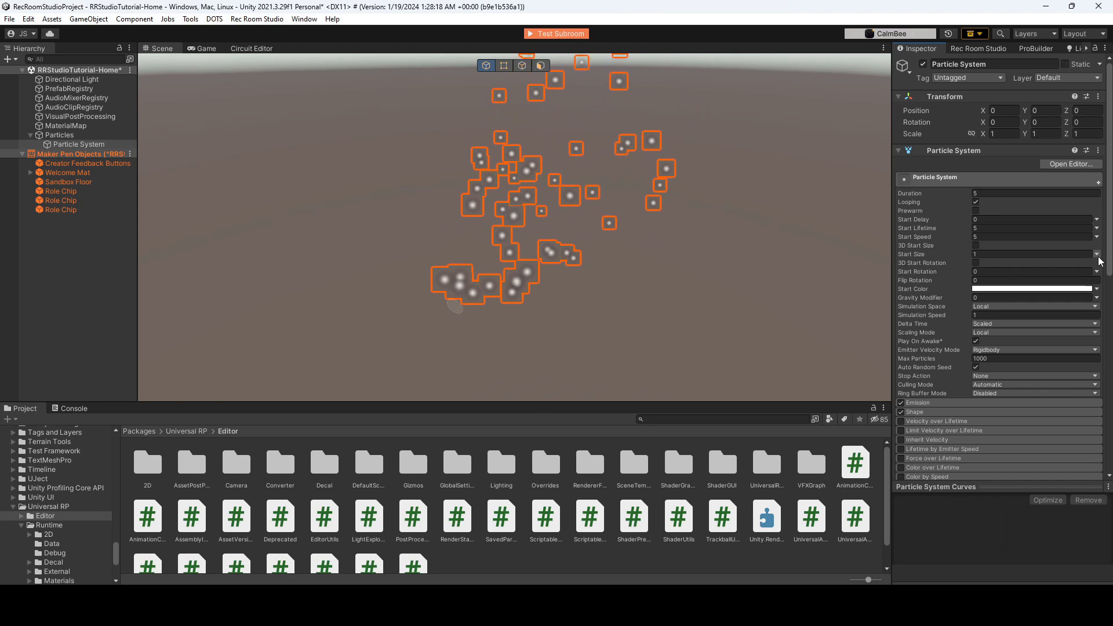
# - Set Start Size to Random Between Two Constants, ranging from 1 to 2
pyautogui.click(1097, 253)
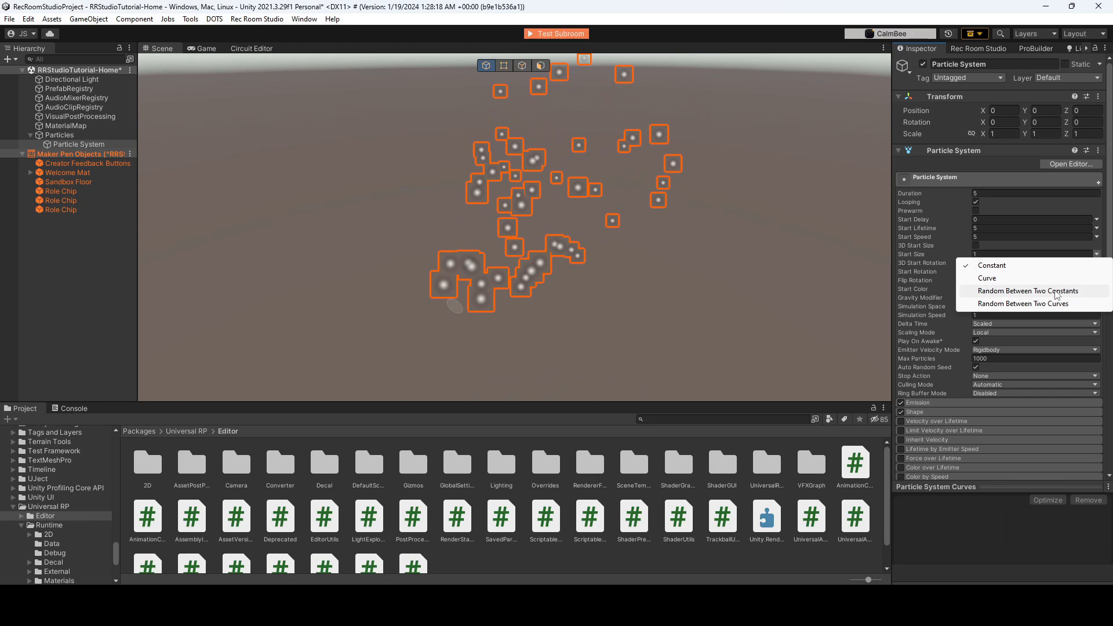
pyautogui.click(1028, 291)
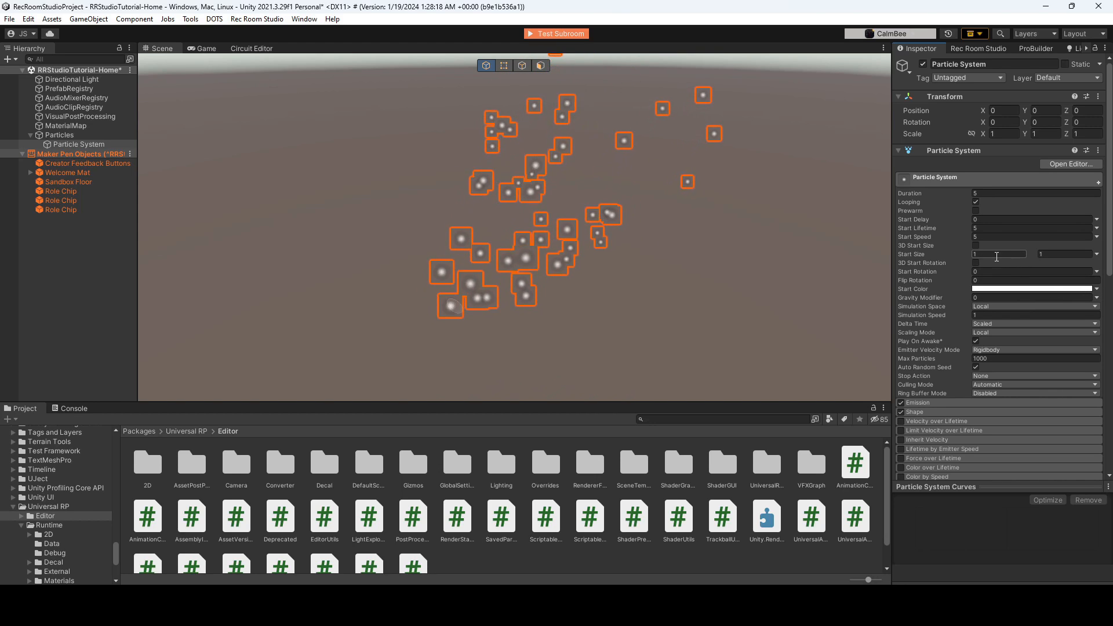
pyautogui.click(1065, 254)
pyautogui.write('5')
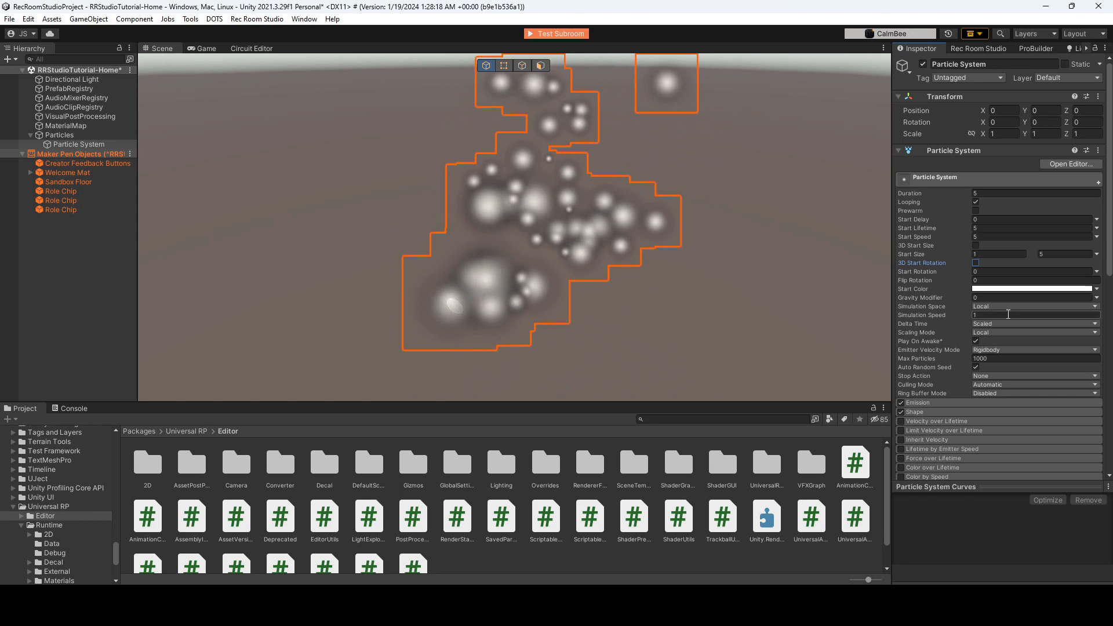
pyautogui.click(1066, 254)
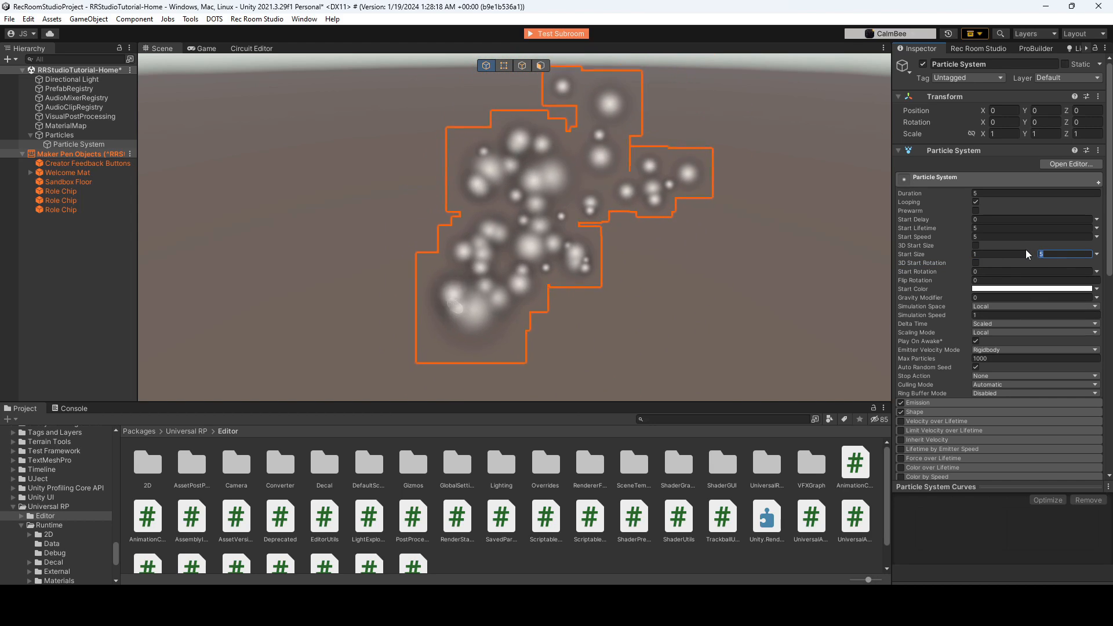
pyautogui.write('2')
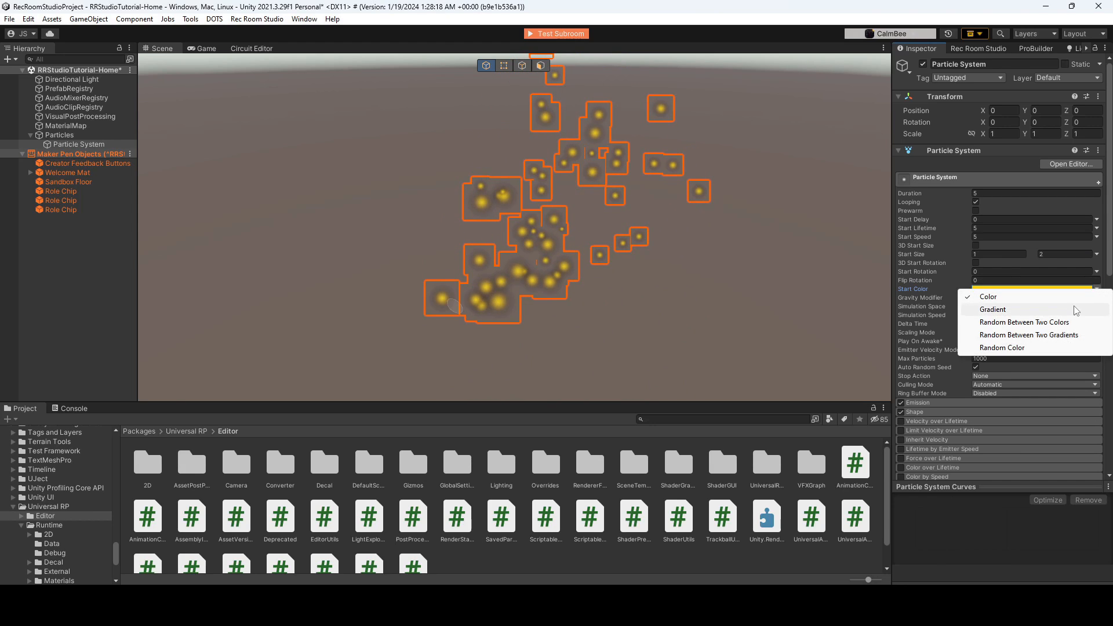
# - Set Start Color to a gradient with a green left key and red right key
pyautogui.click(993, 309)
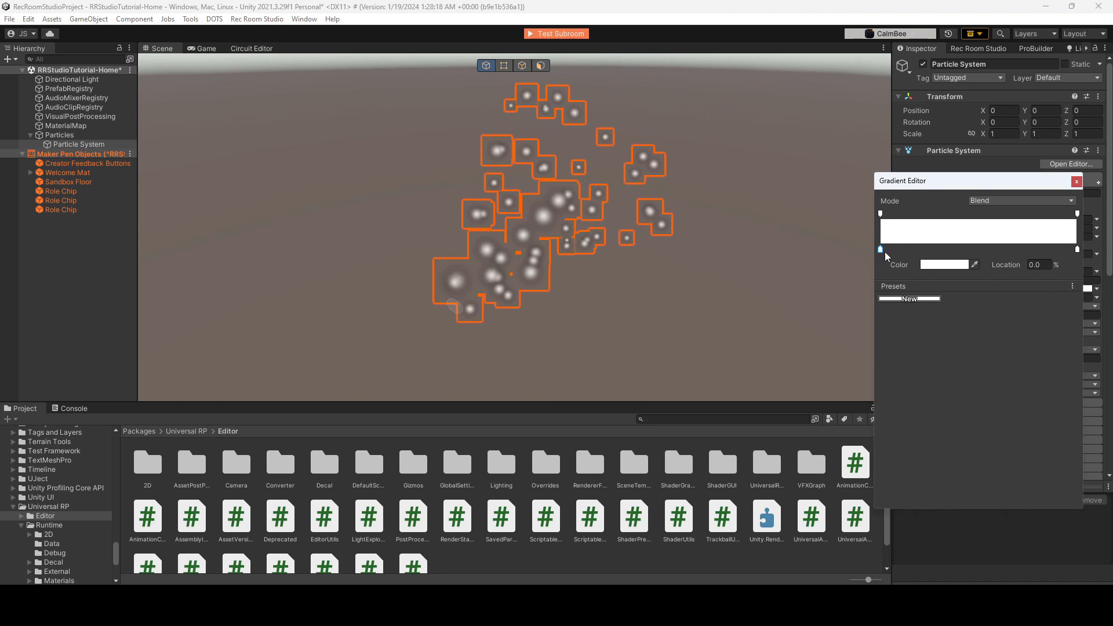
pyautogui.click(944, 265)
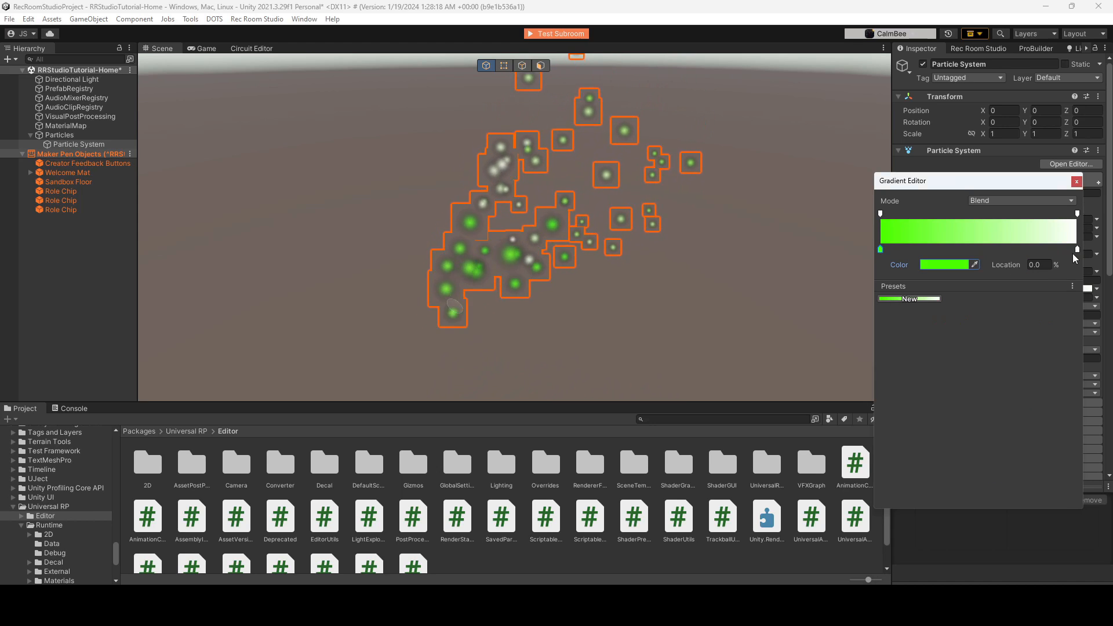
pyautogui.click(944, 264)
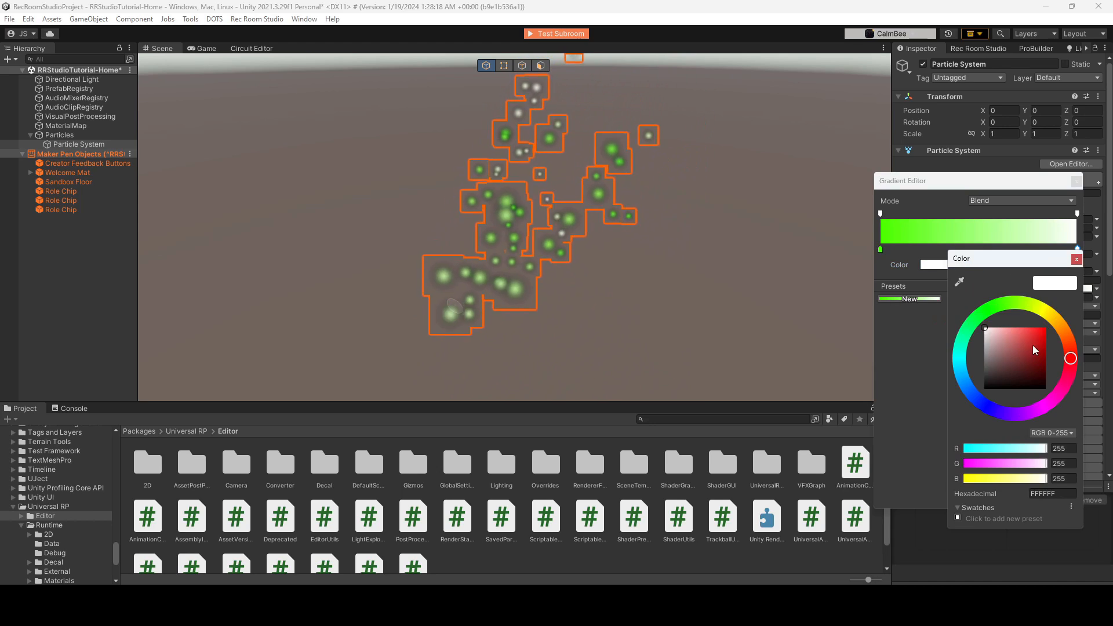
pyautogui.click(1076, 249)
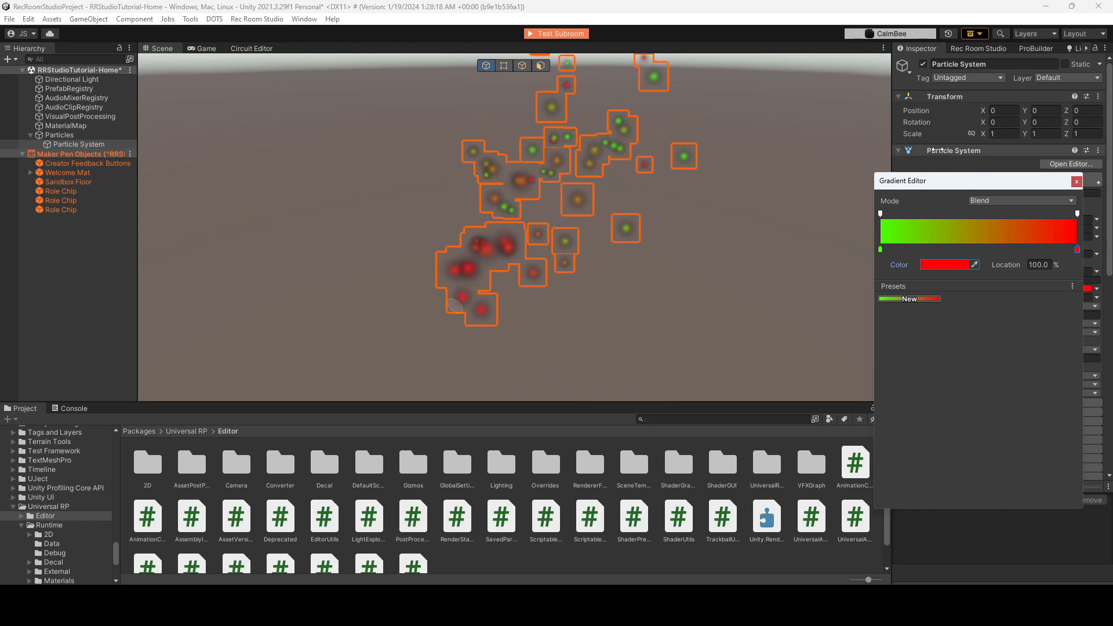
pyautogui.click(1077, 180)
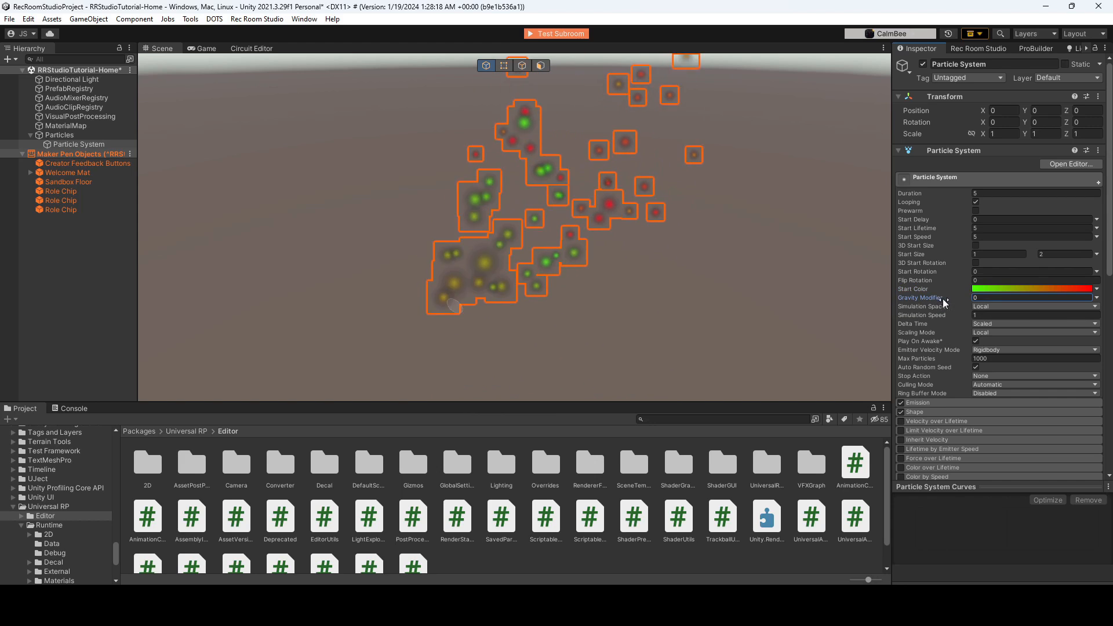
# - Enter Gravity Modifier values 0.05 and 0.4, working toward a final value of 1
pyautogui.write('0.05')
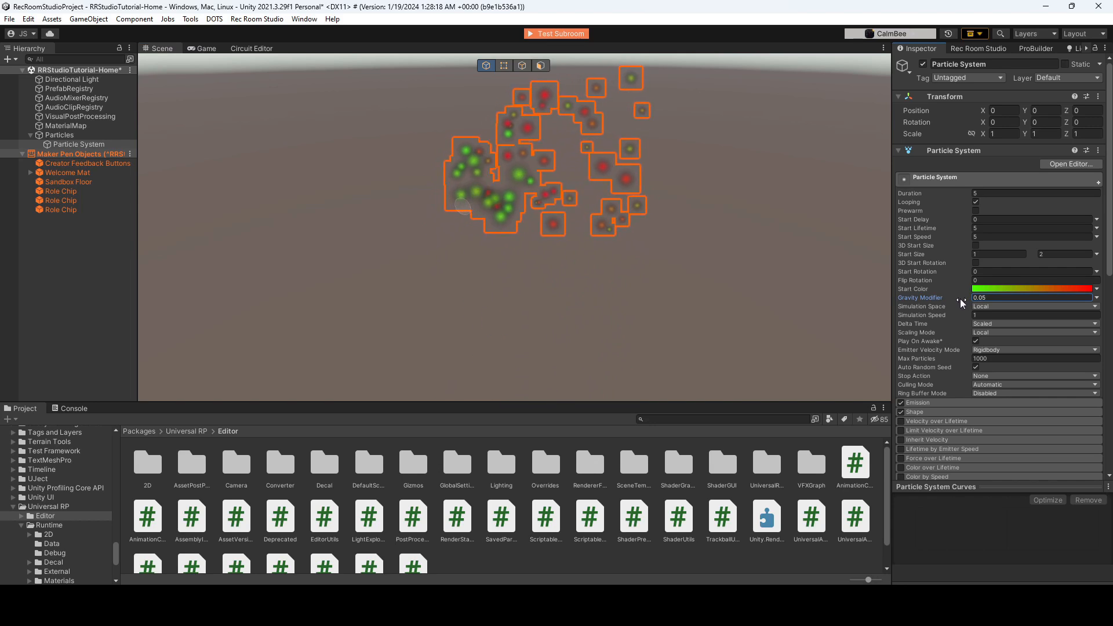
pyautogui.write('0.4')
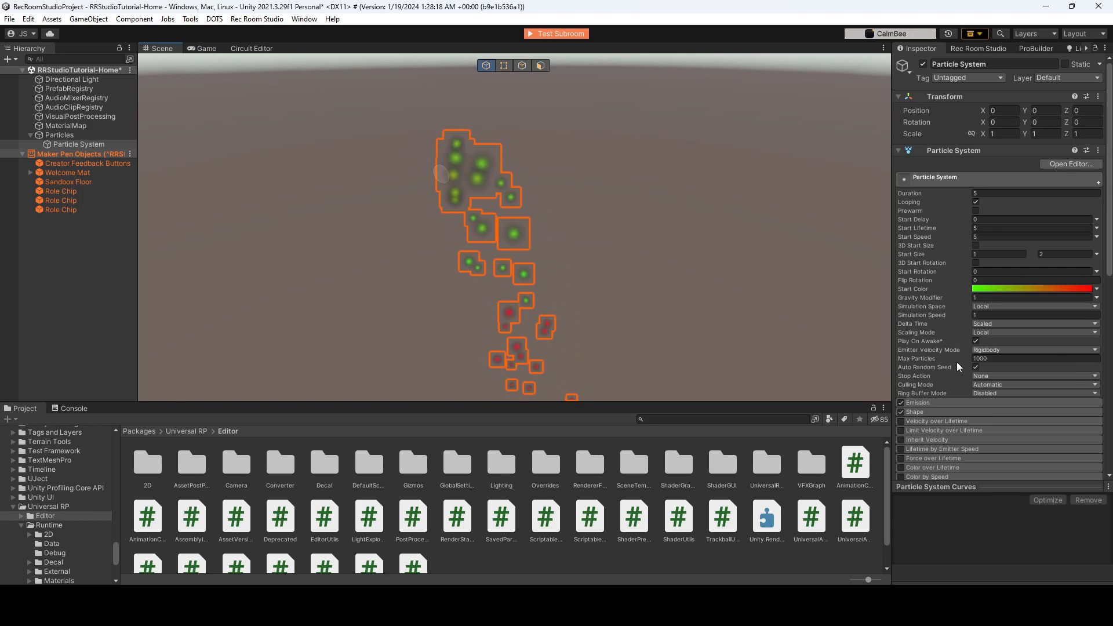
pyautogui.moveTo(950, 361)
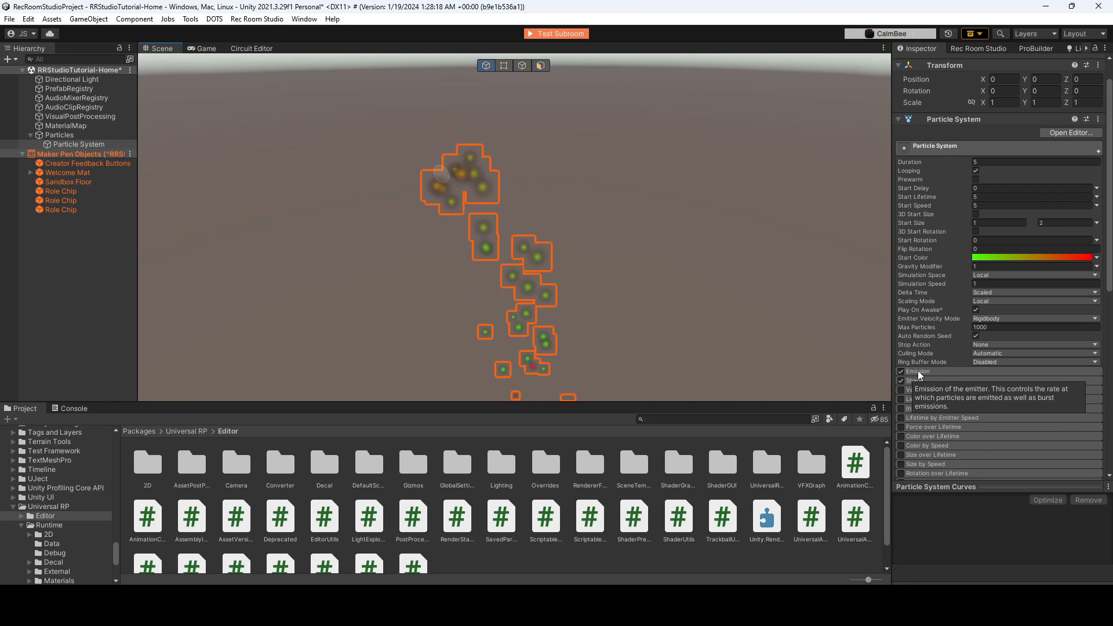
# - Expand the Emission module of the particle system
pyautogui.click(918, 371)
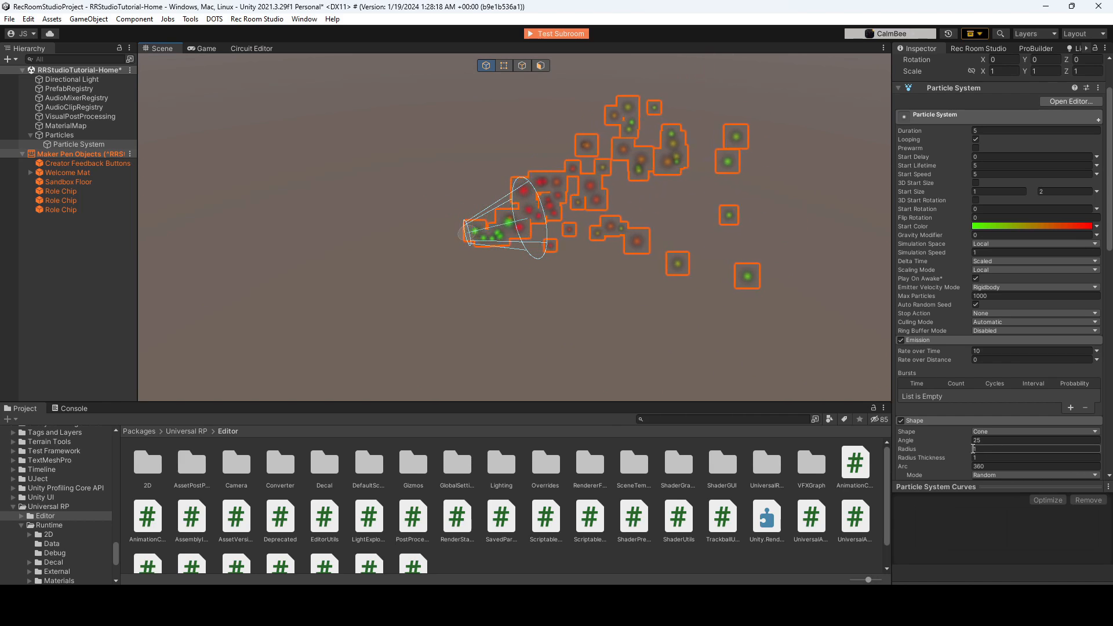
# - Try Circle and Rectangle emitter shapes, then set Donut with radius 2.86
pyautogui.write('10.3')
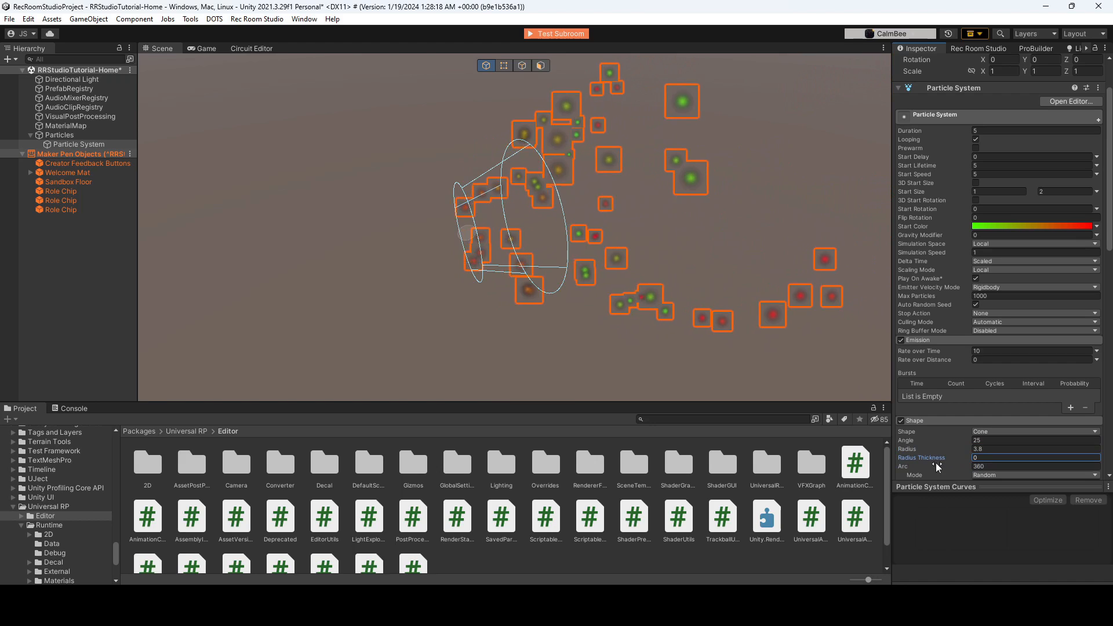
pyautogui.click(1033, 431)
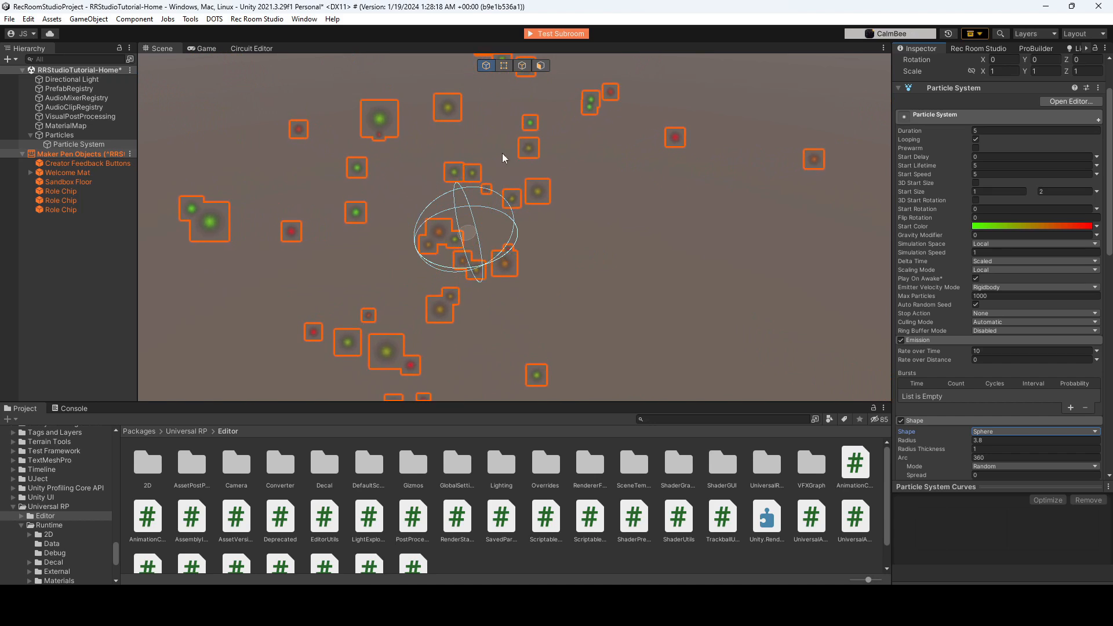
pyautogui.click(1033, 430)
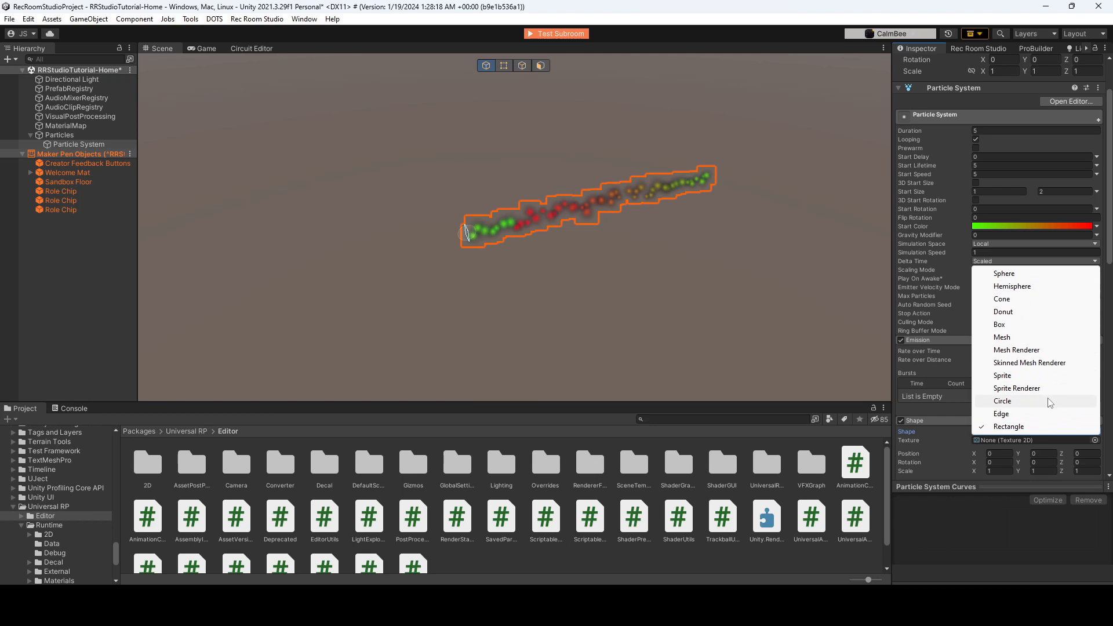
pyautogui.click(1002, 400)
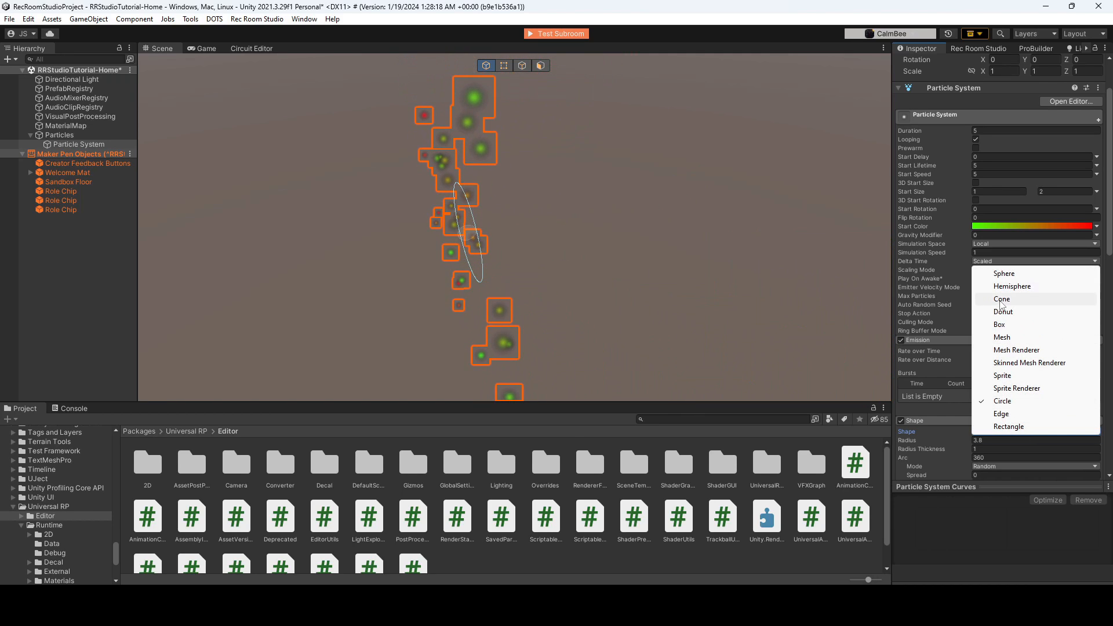
pyautogui.moveTo(1014, 301)
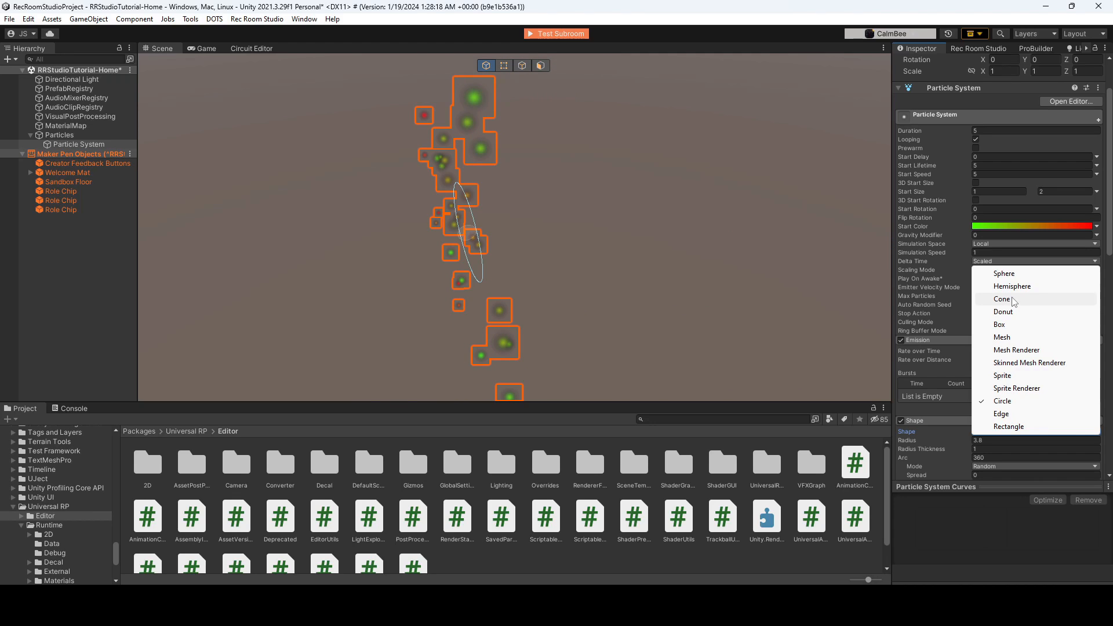
pyautogui.moveTo(1019, 308)
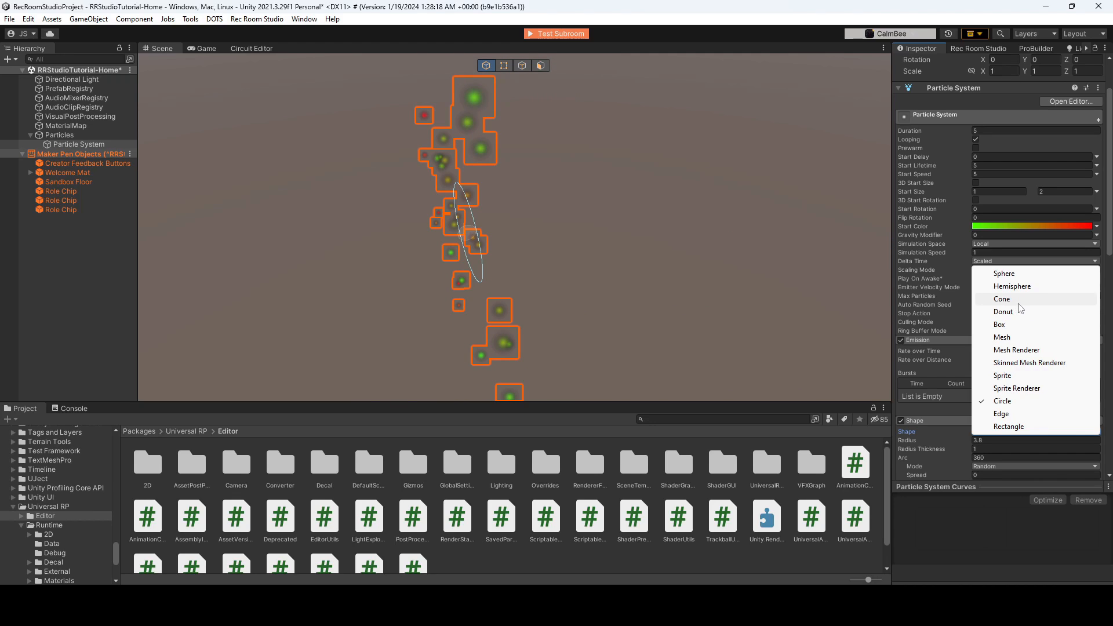
pyautogui.click(1008, 426)
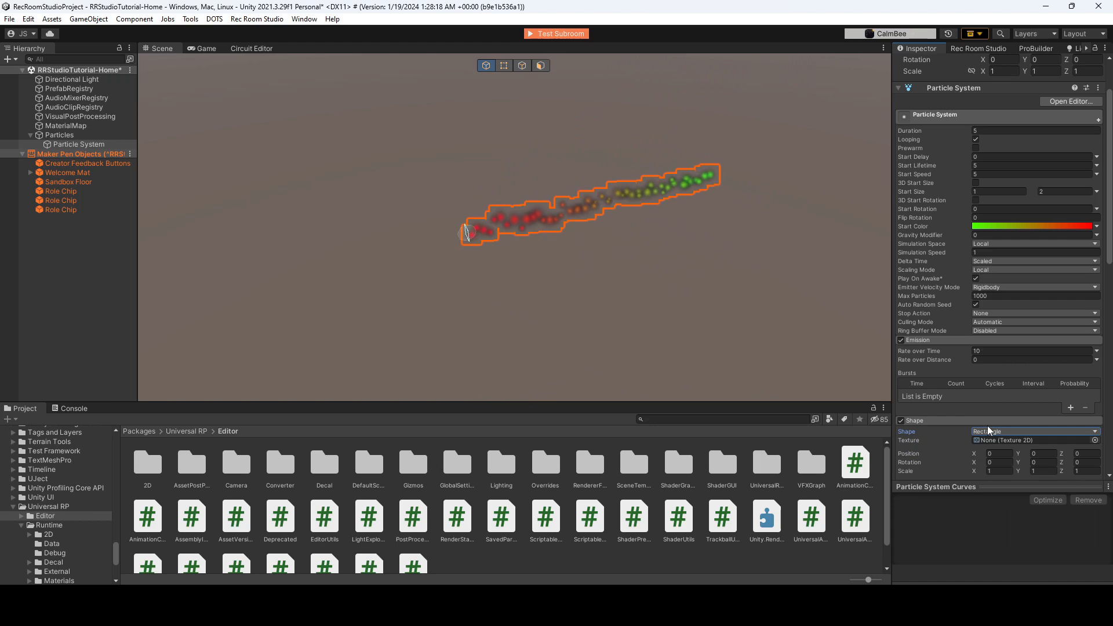
pyautogui.click(1034, 431)
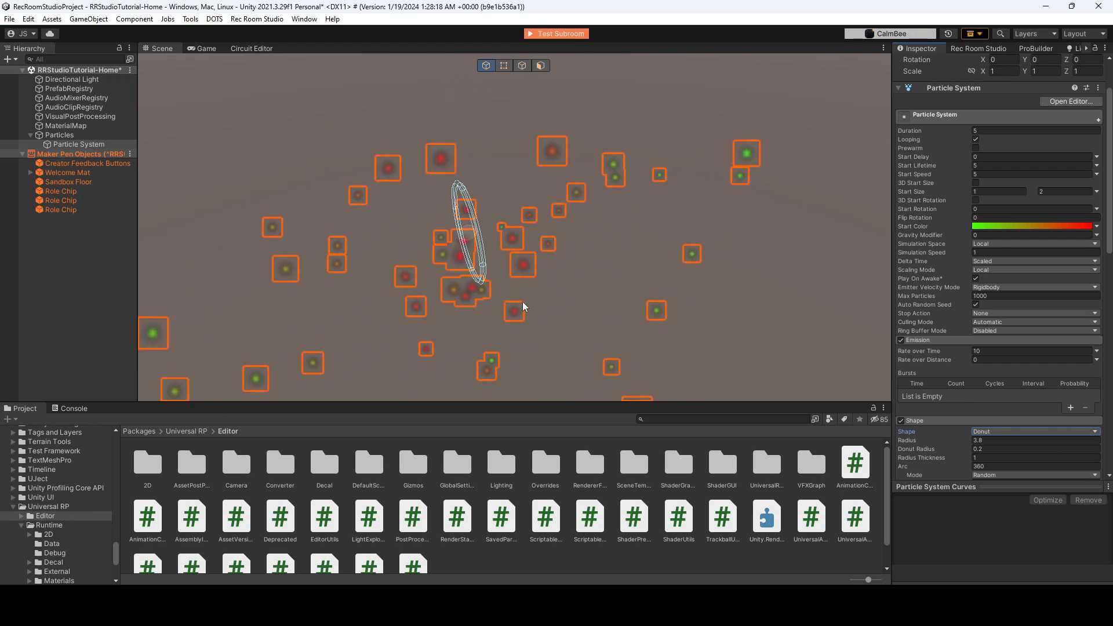
pyautogui.write('2.86')
pyautogui.click(1037, 448)
pyautogui.write('3.93')
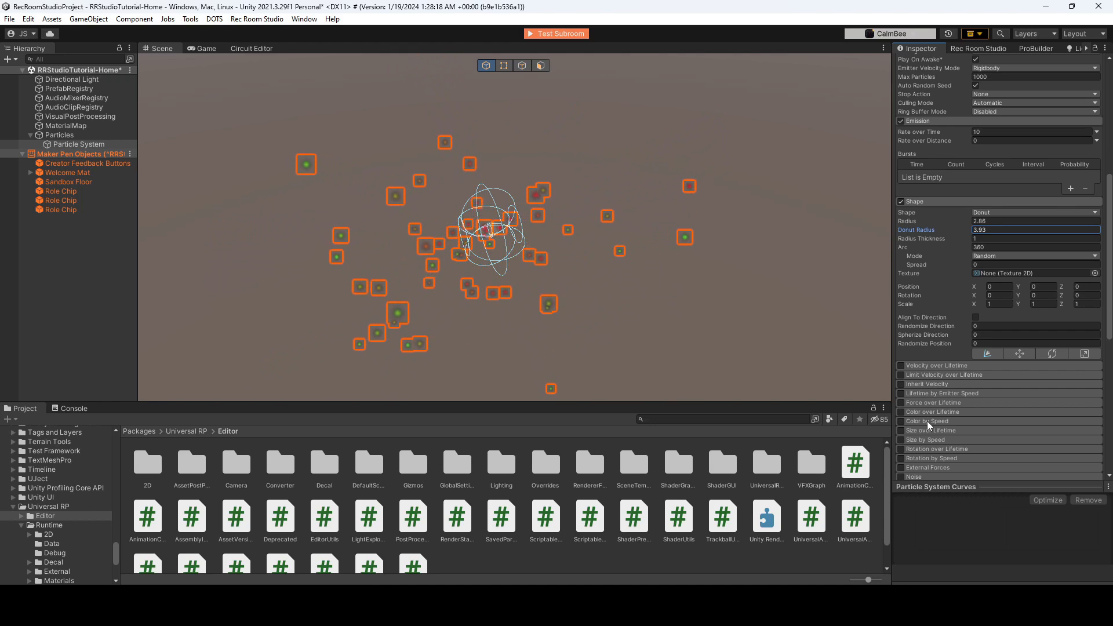
pyautogui.moveTo(927, 421)
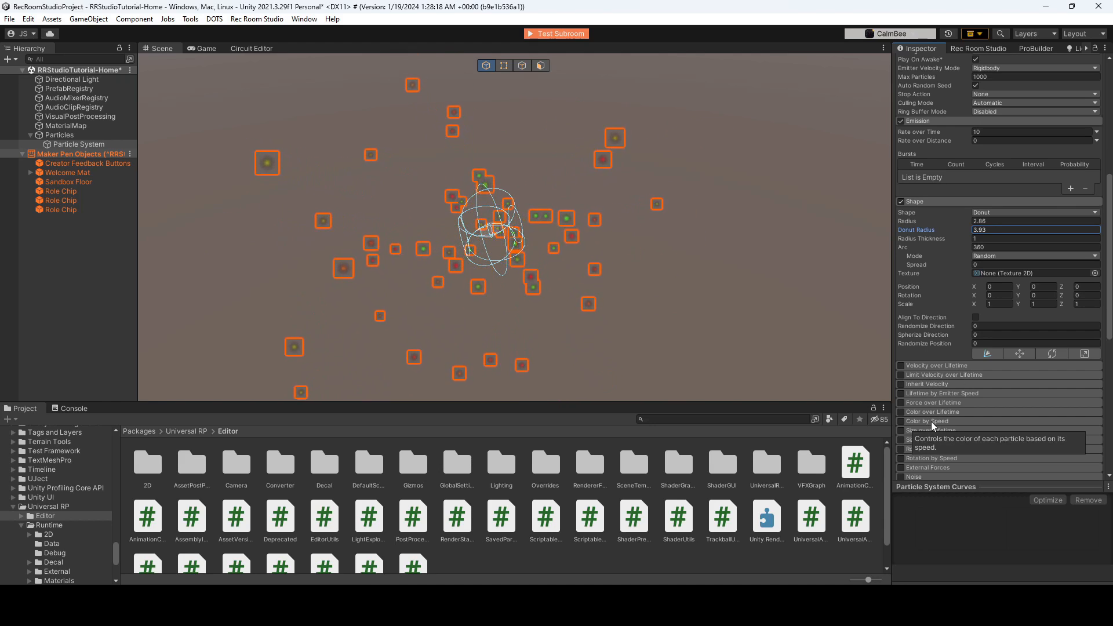
pyautogui.moveTo(933, 431)
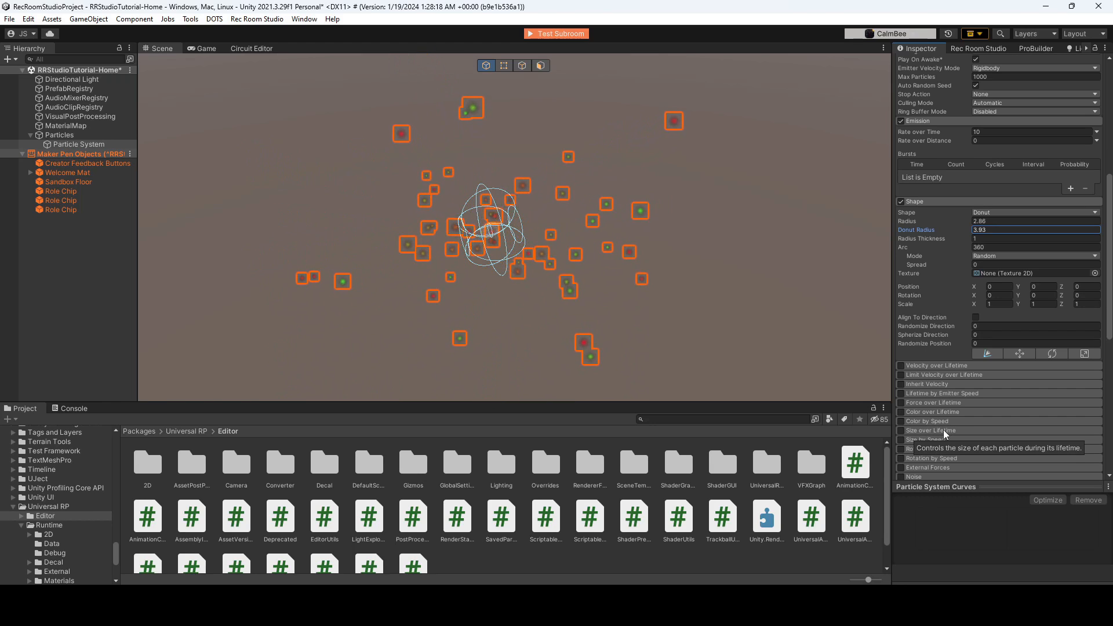
# - Enable Color over Lifetime with a magenta-to-yellow (FFF400) gradient
pyautogui.click(902, 412)
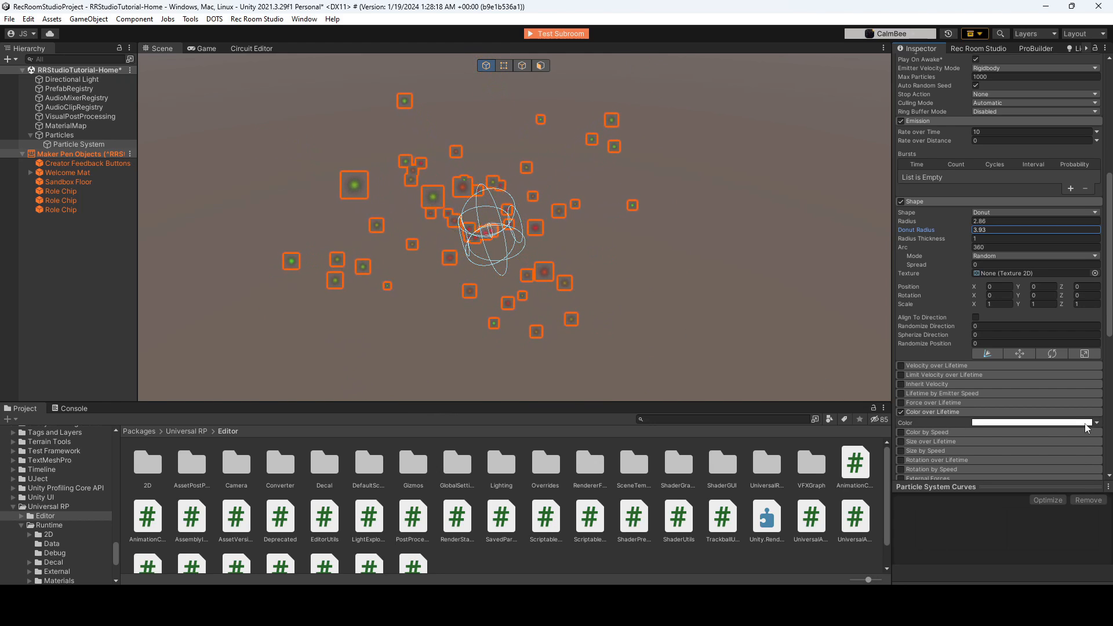
pyautogui.click(1031, 423)
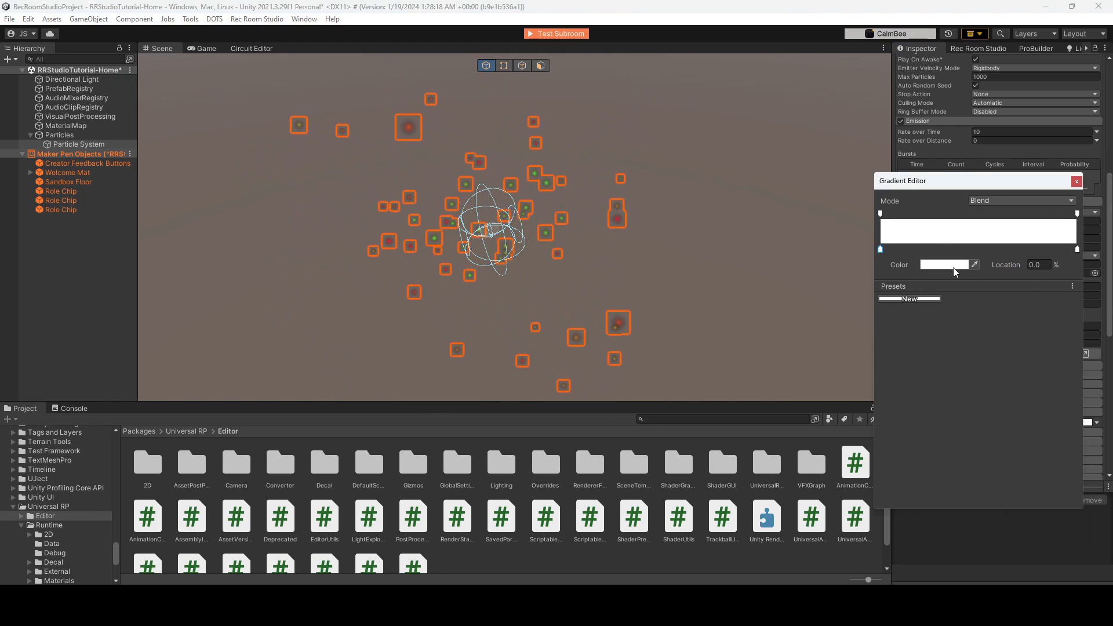
pyautogui.click(944, 265)
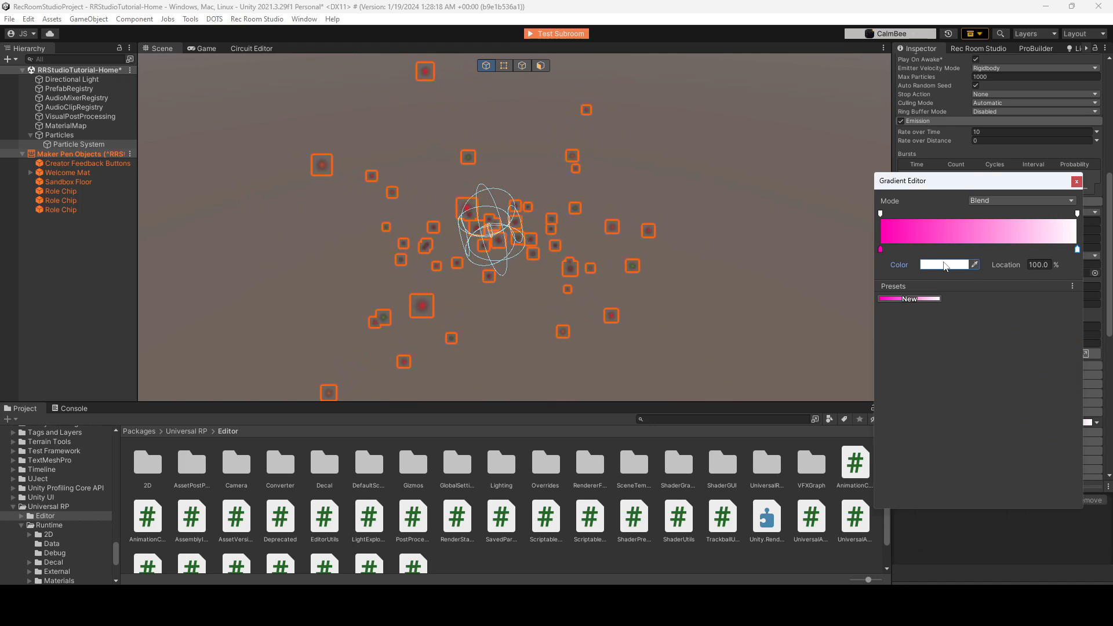
pyautogui.click(946, 265)
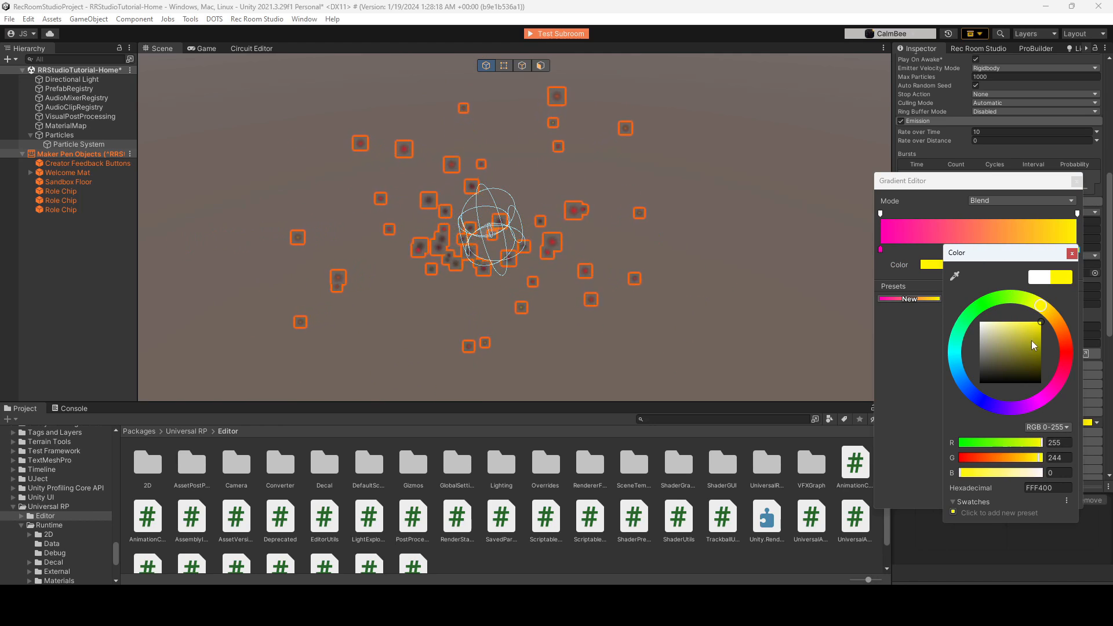
pyautogui.click(1072, 253)
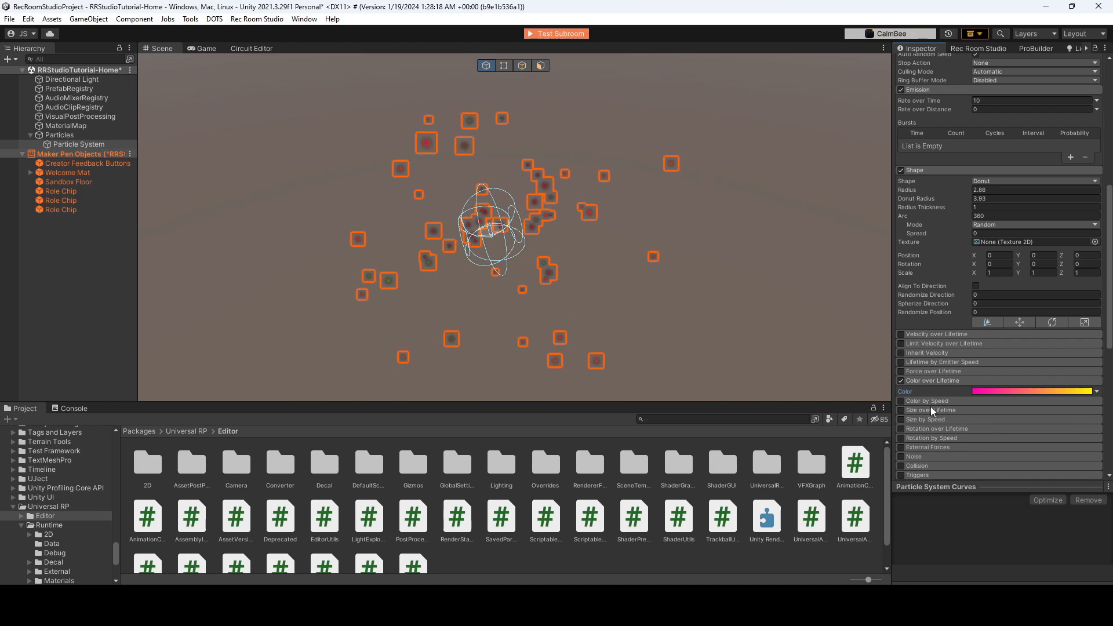
# - Enable the Size over Lifetime, Noise and Collision modules
pyautogui.click(902, 411)
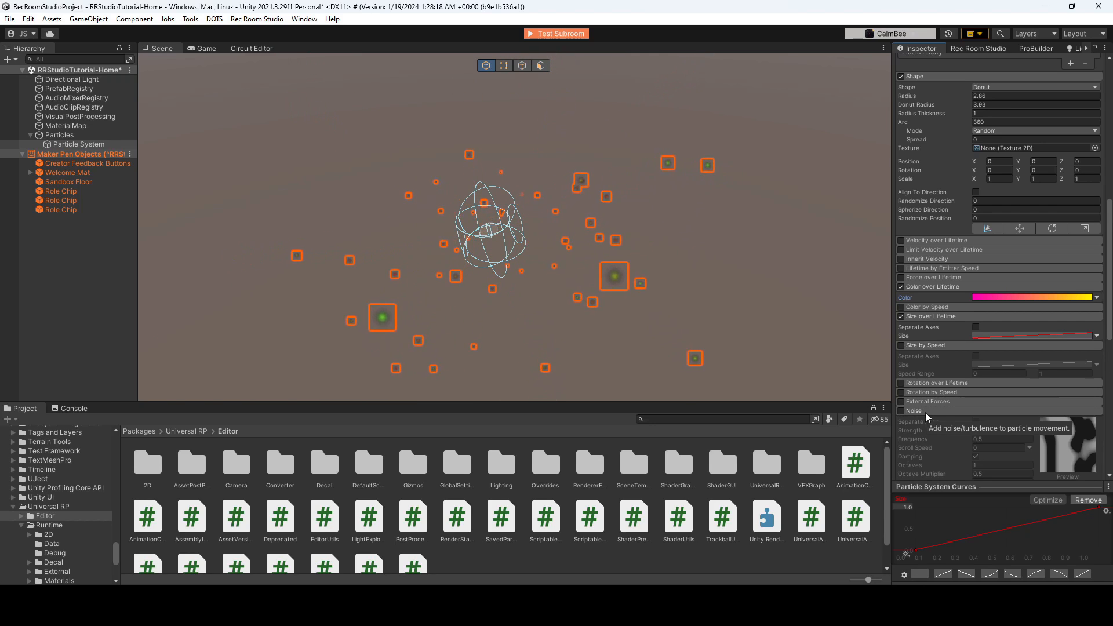
pyautogui.click(901, 410)
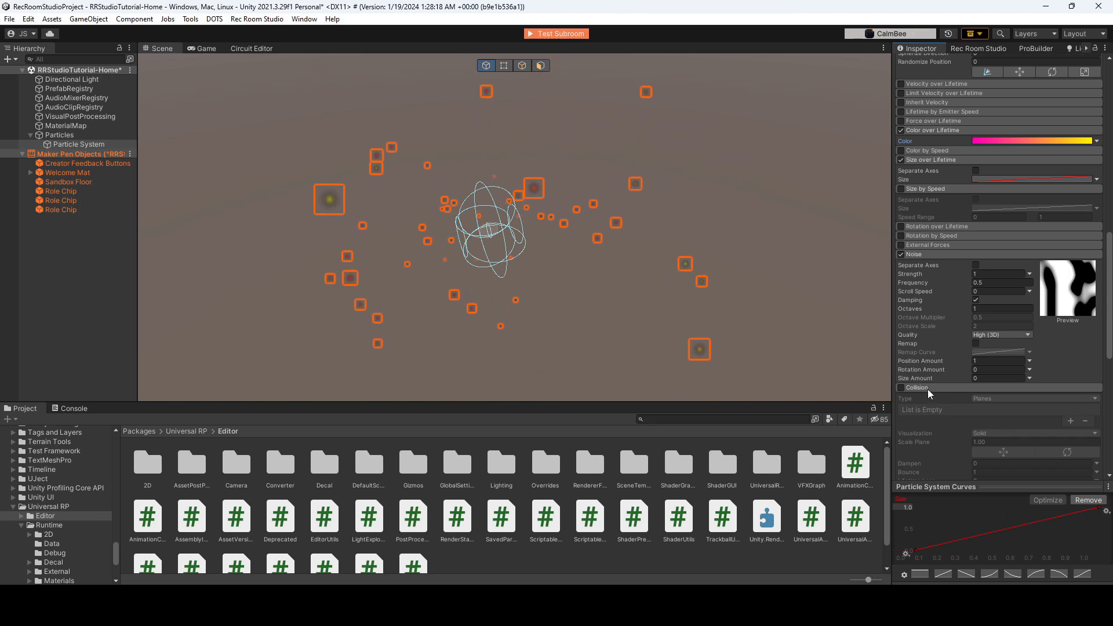
pyautogui.scroll(-3)
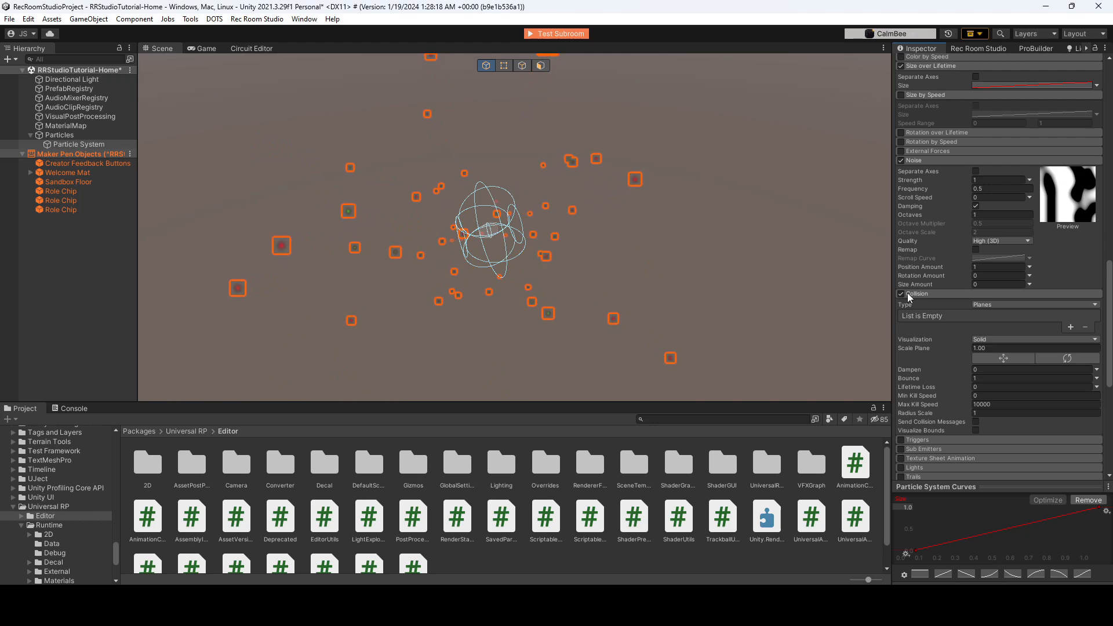
# - Disable Collision, enable the Trails module, and choose a trail colour
pyautogui.click(902, 294)
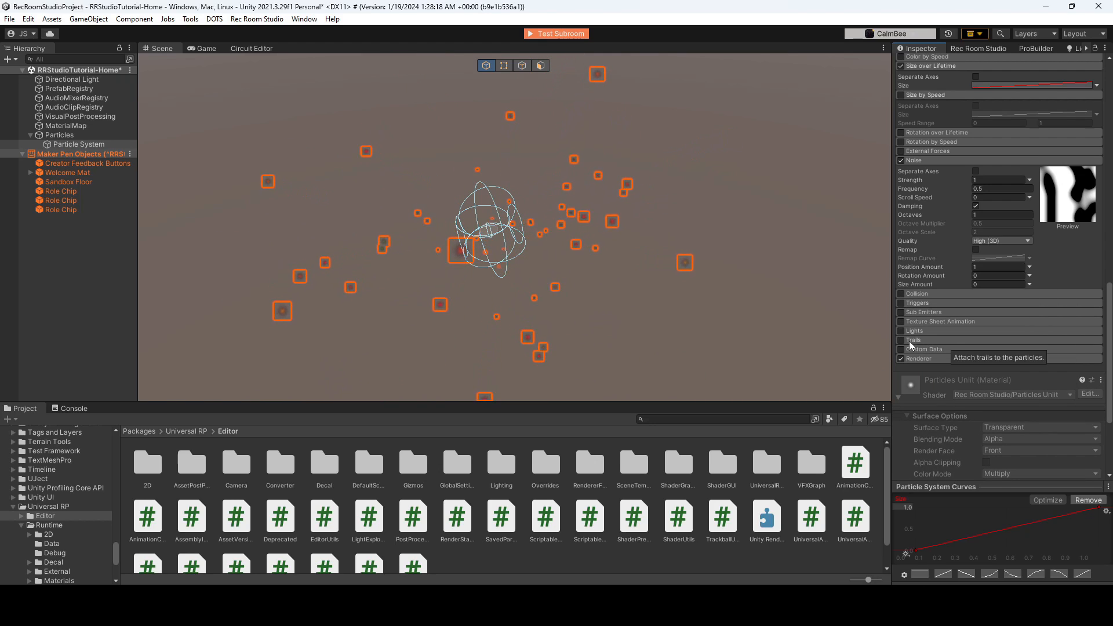
pyautogui.click(903, 341)
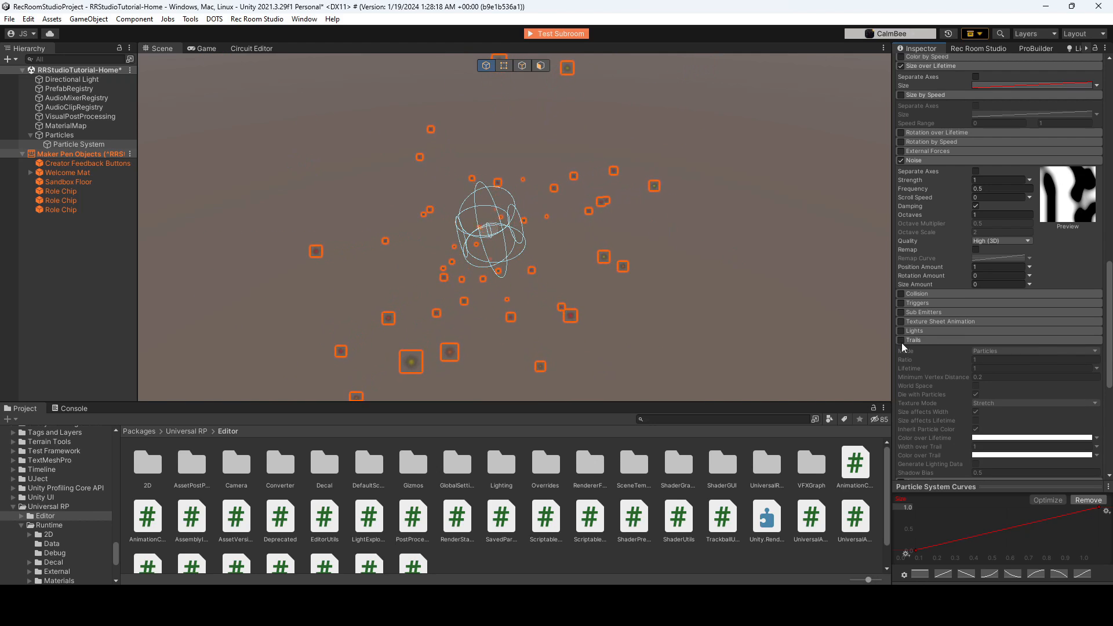
pyautogui.click(901, 341)
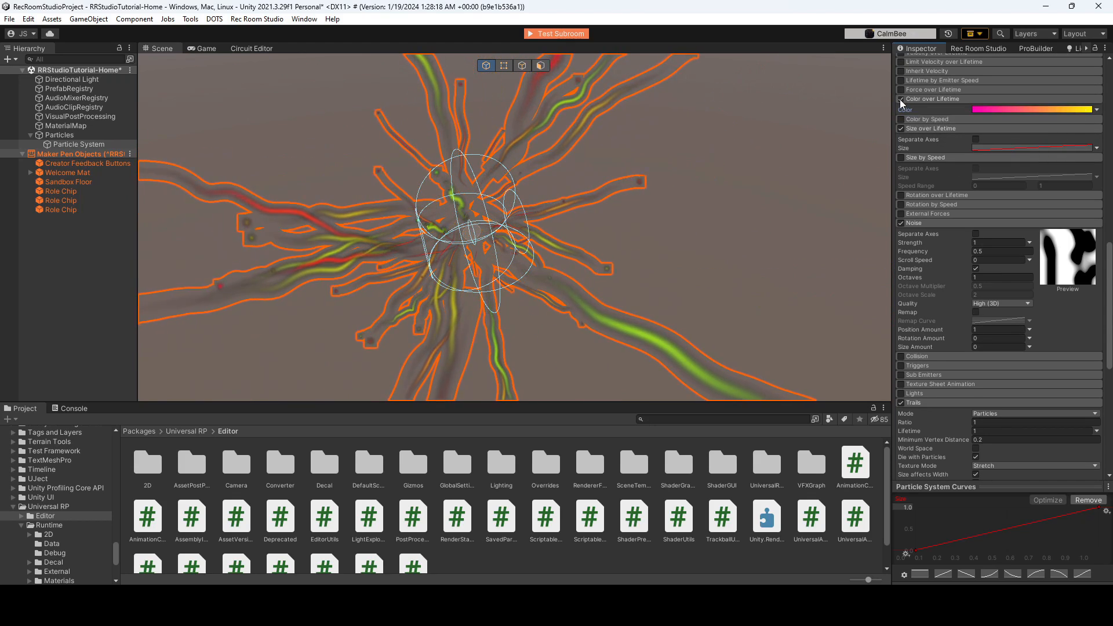
pyautogui.scroll(-3)
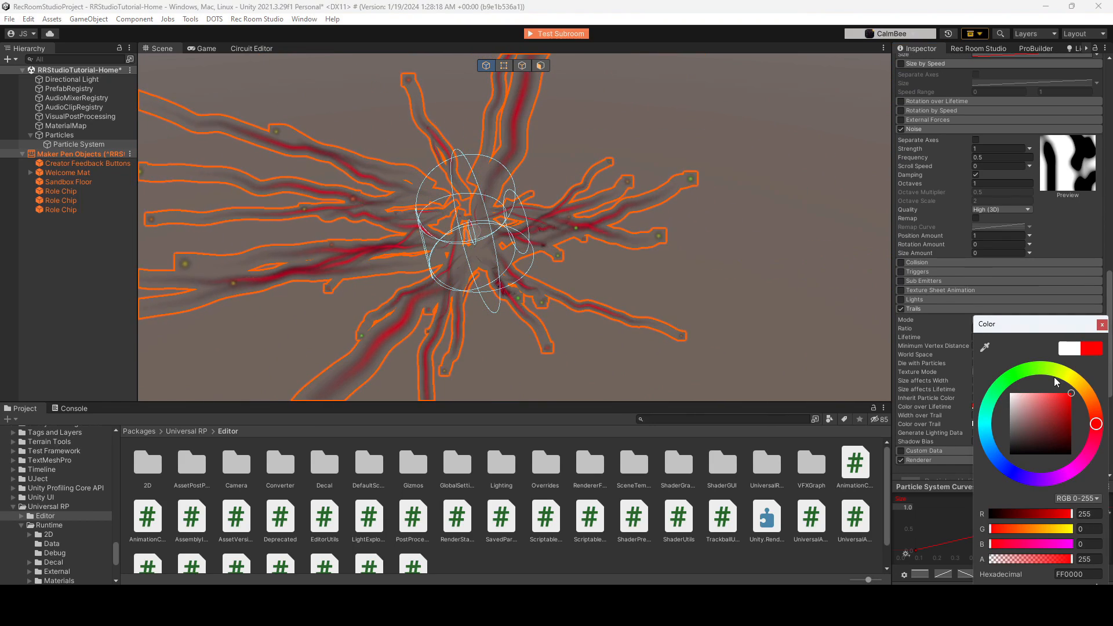
pyautogui.click(1028, 369)
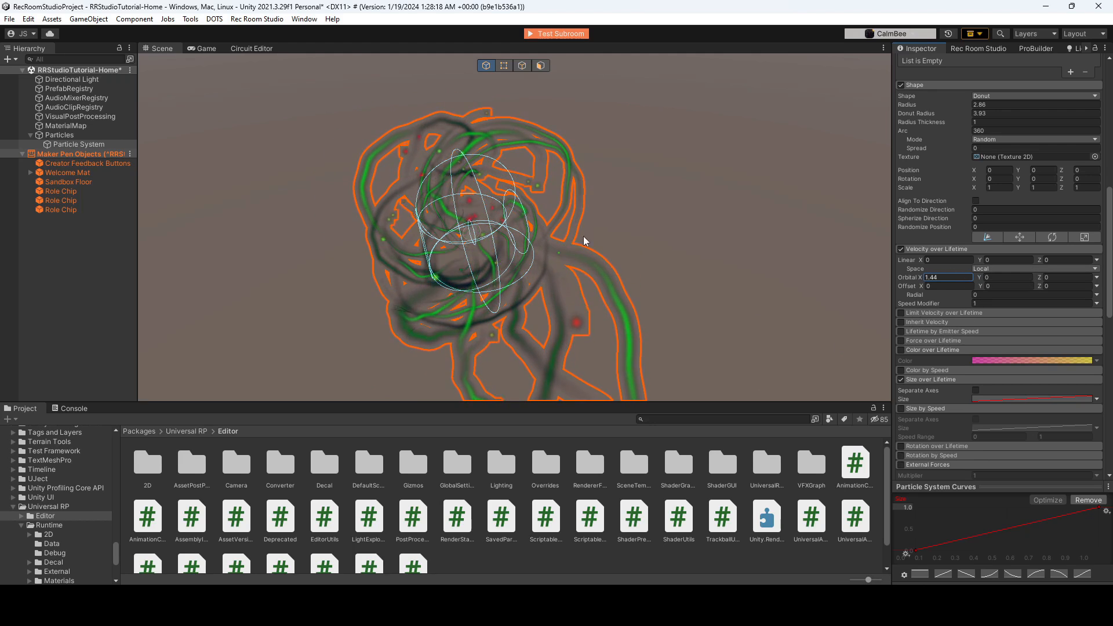
# - Drag Orbital X velocity up to 5.17 so particles swirl in a radius-4.2 ring
pyautogui.scroll(-3)
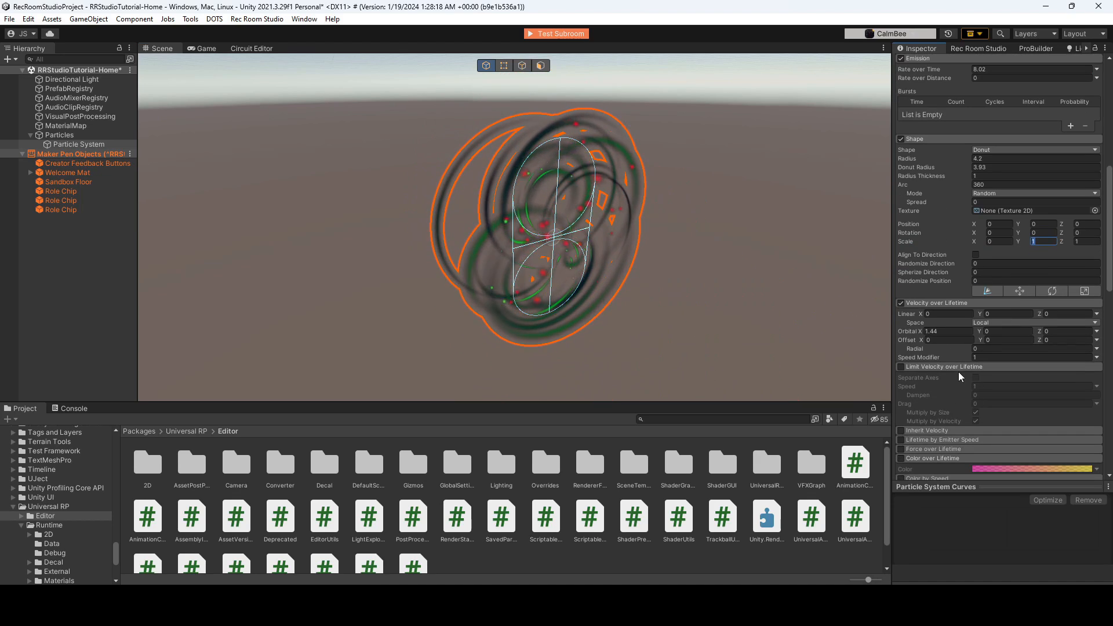
pyautogui.moveTo(917, 334)
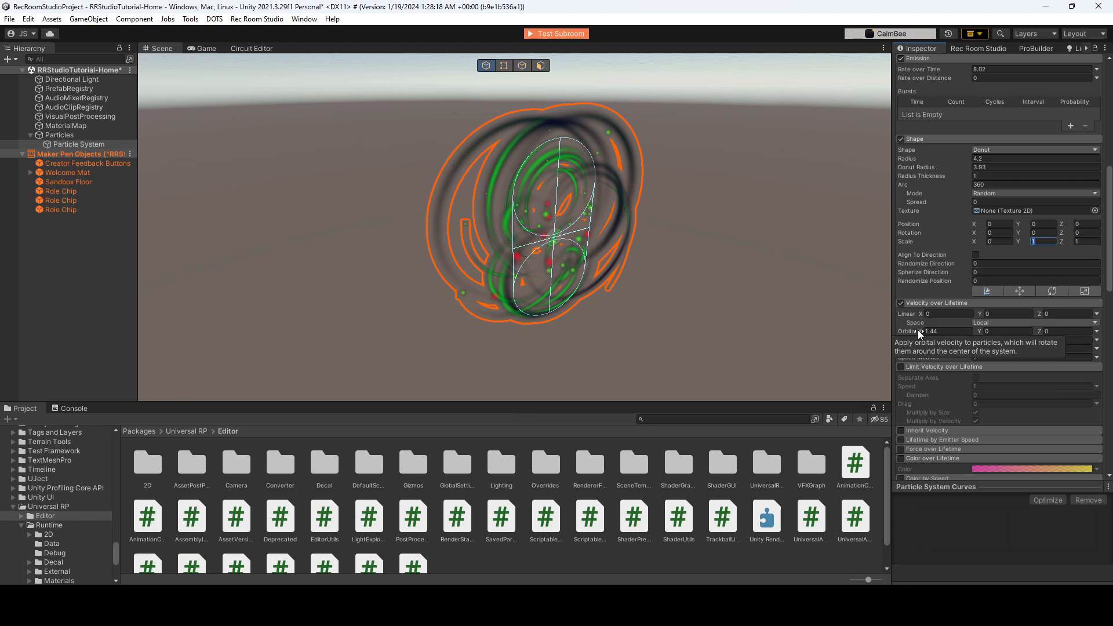
pyautogui.moveTo(909, 331); pyautogui.dragTo(965, 331)
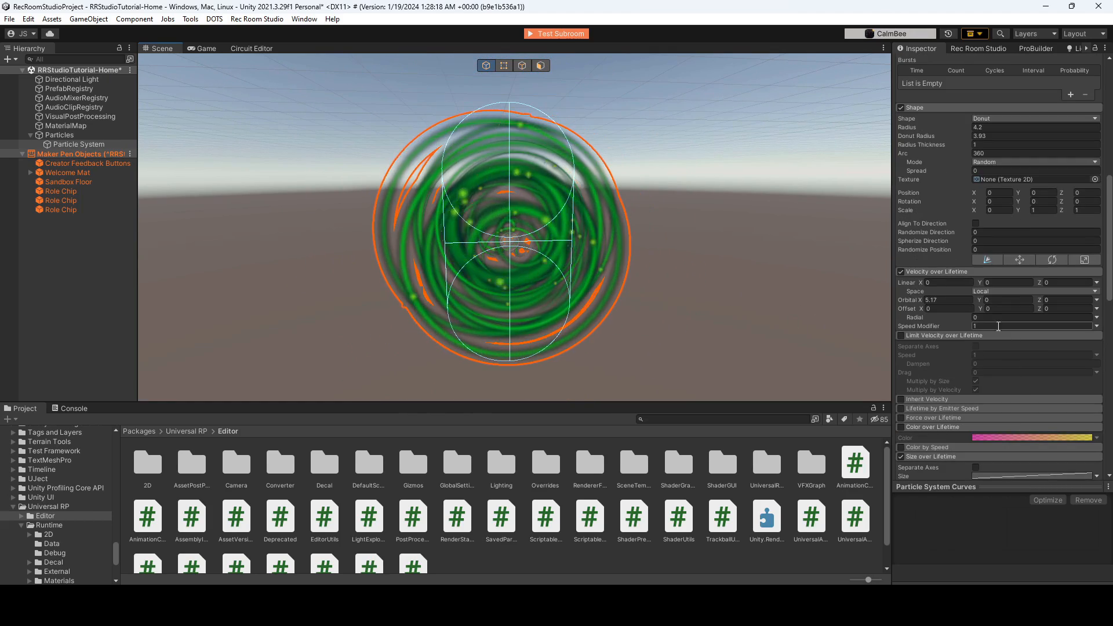
# - Move the magenta snowflake texture from SnowBall_Soccer > Materials into the RRStudioTutorial folder
pyautogui.click(77, 144)
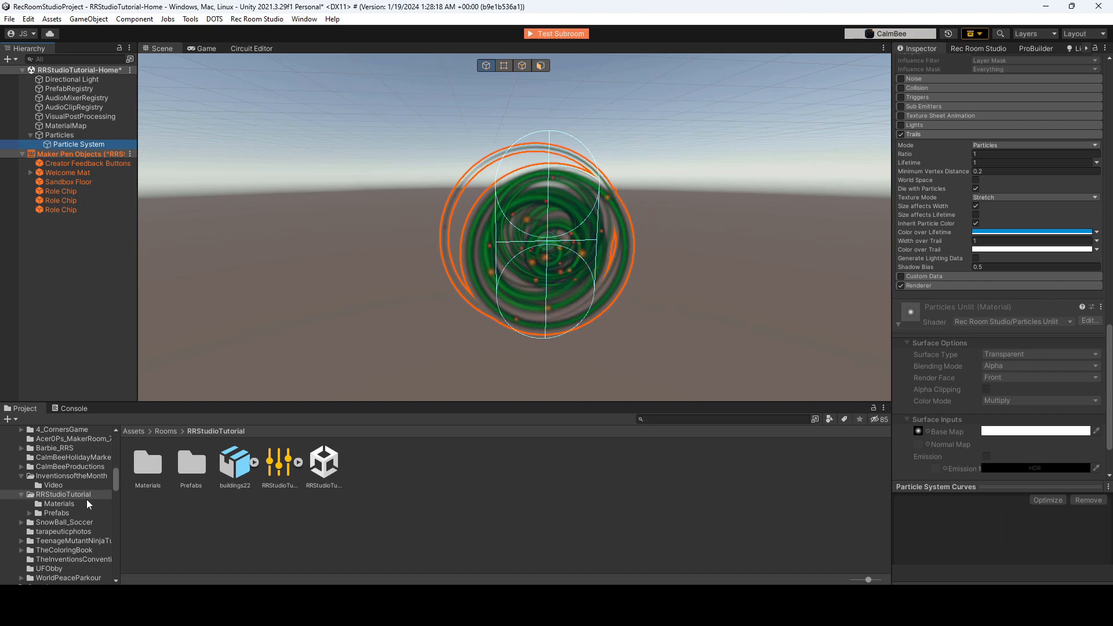
pyautogui.click(21, 522)
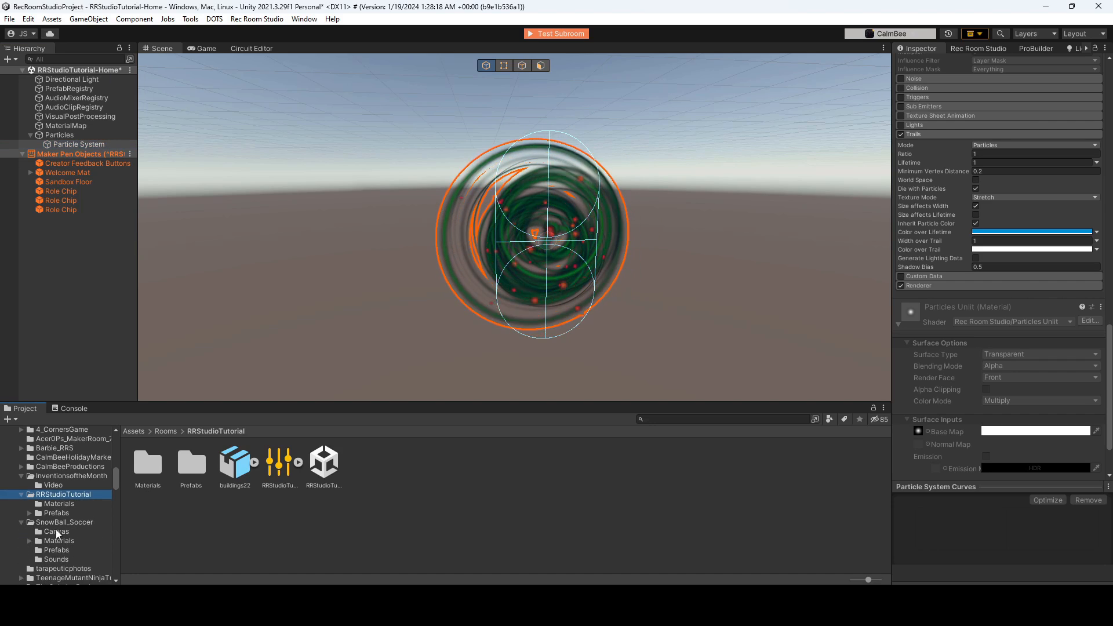
pyautogui.click(59, 541)
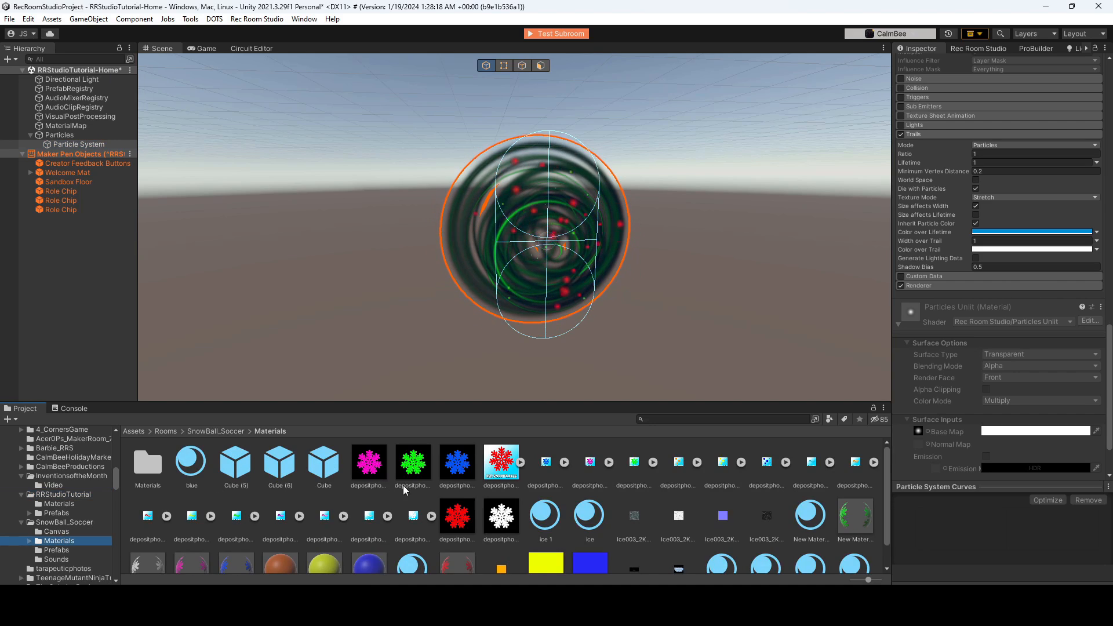
pyautogui.scroll(-3)
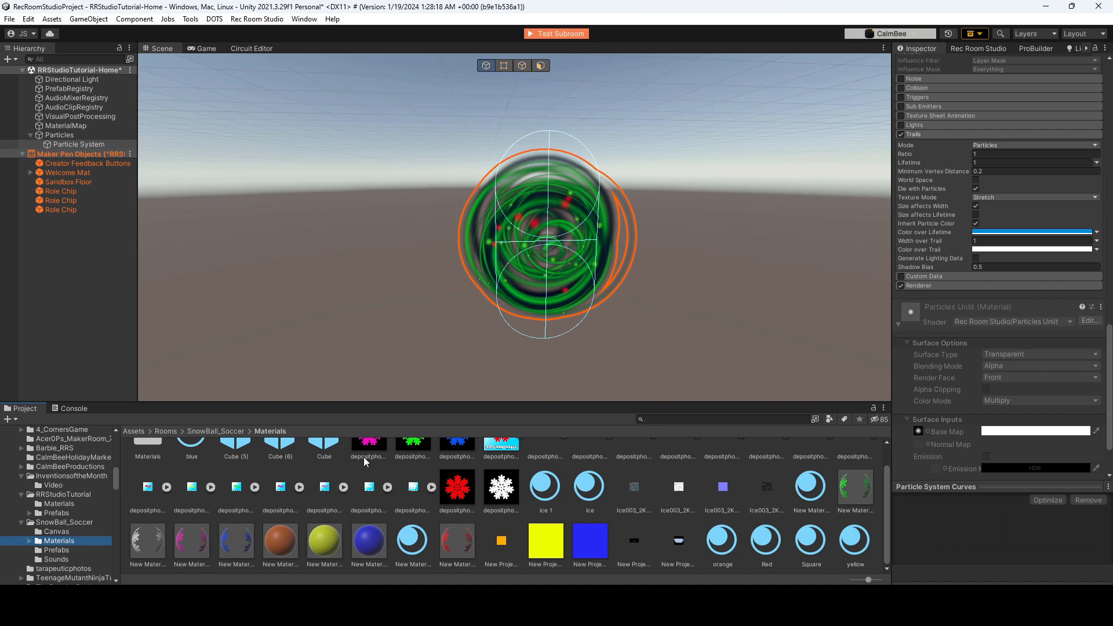
pyautogui.click(369, 462)
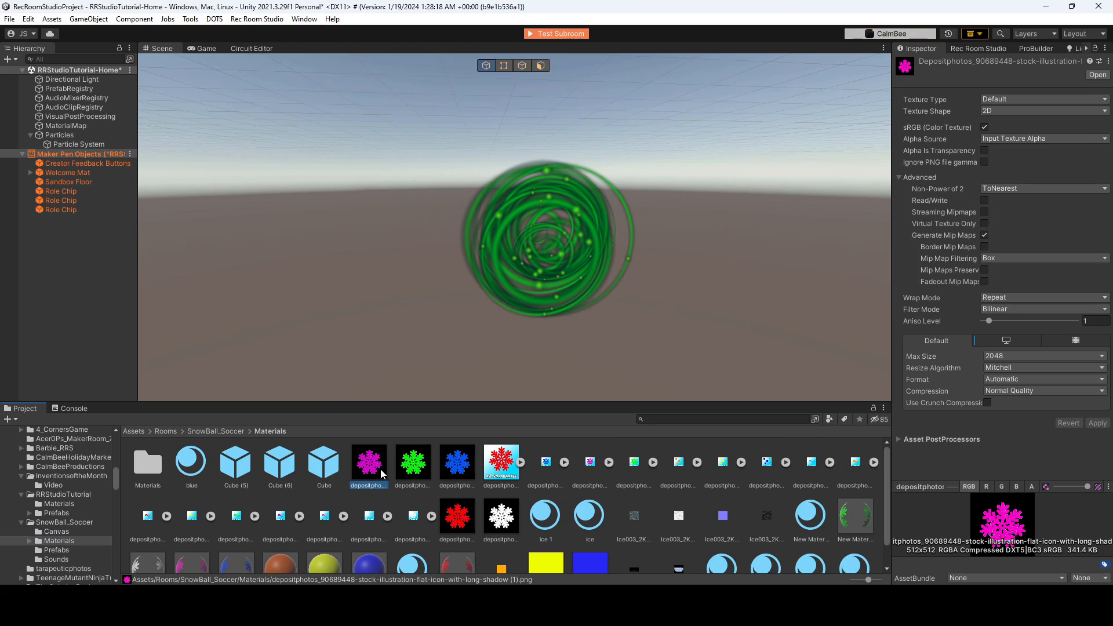
pyautogui.moveTo(80, 537)
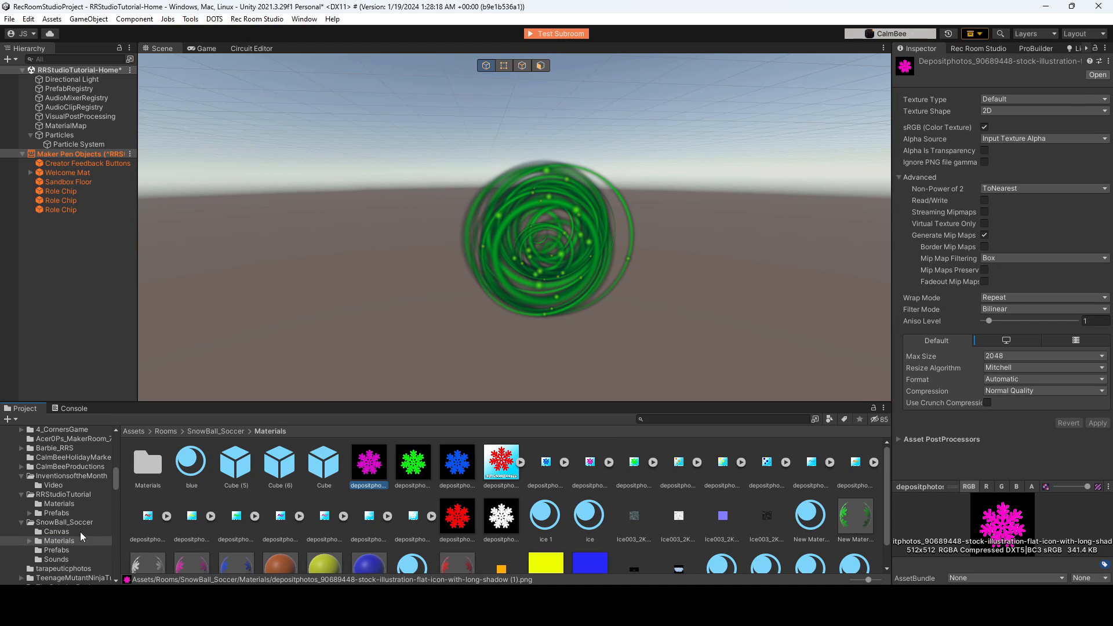
pyautogui.click(64, 494)
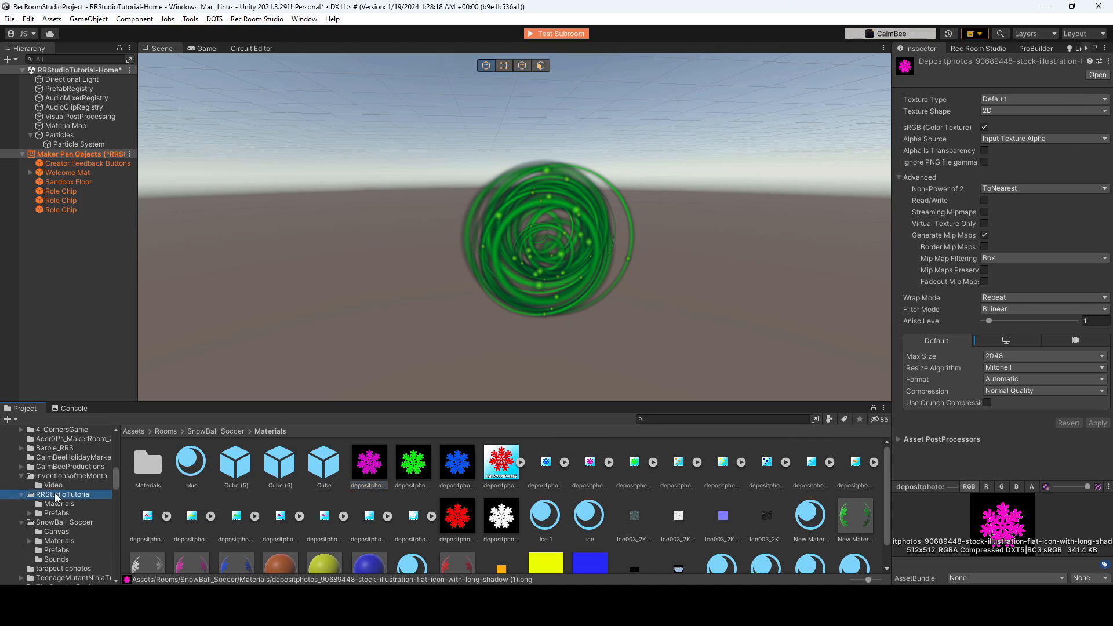
pyautogui.click(63, 494)
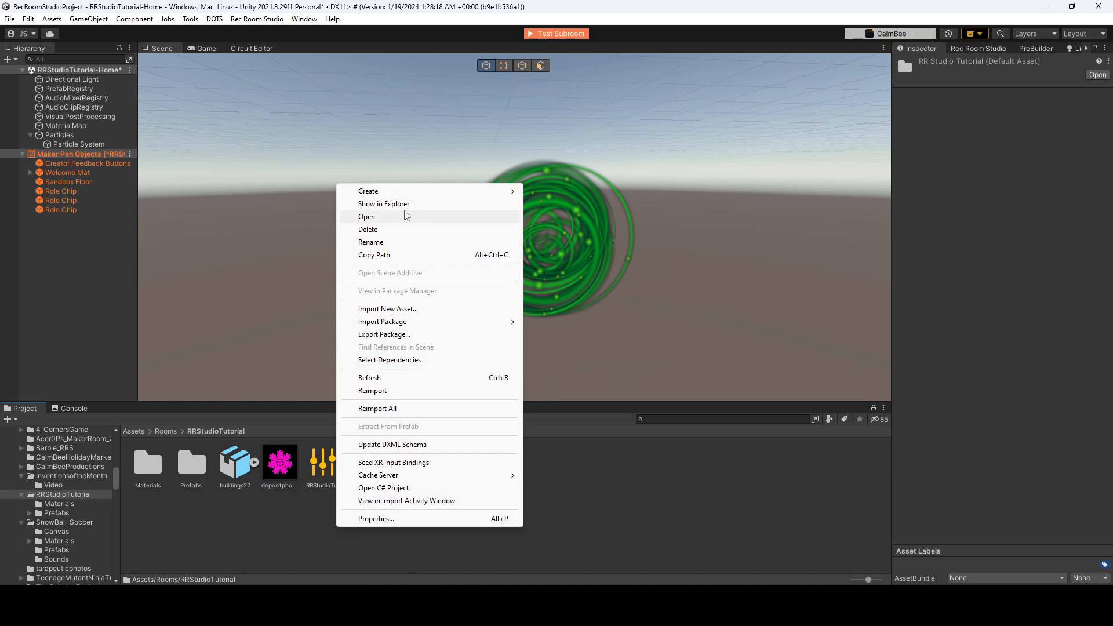
# - Create a Rec Room Studio/Lit material named Snowflake in the RRStudioTutorial folder
pyautogui.click(368, 191)
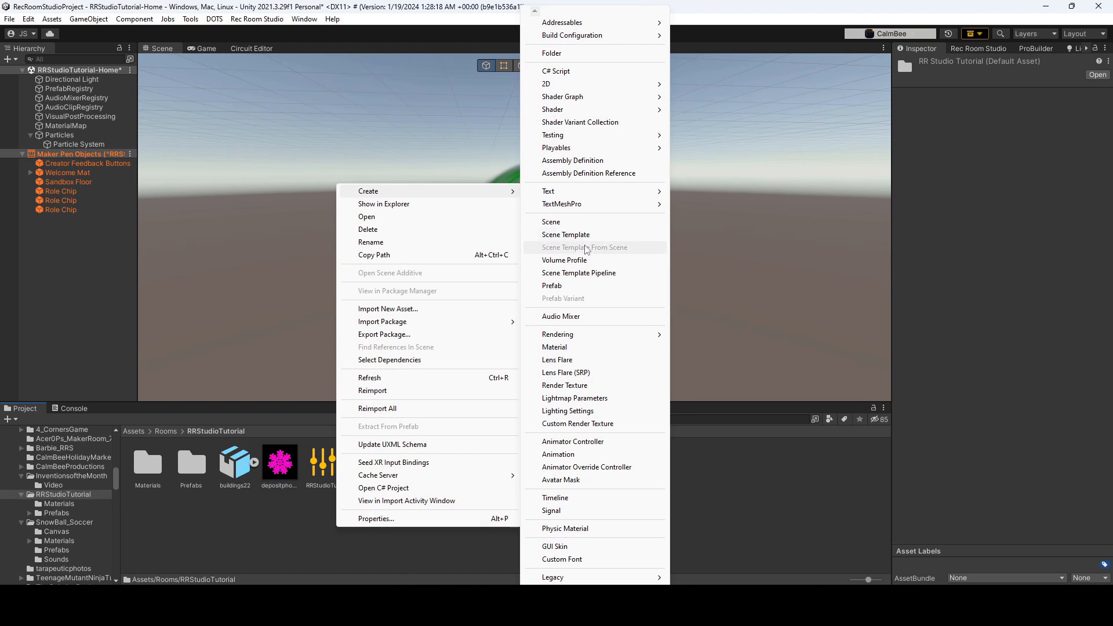
pyautogui.click(554, 347)
pyautogui.write('Snowfla')
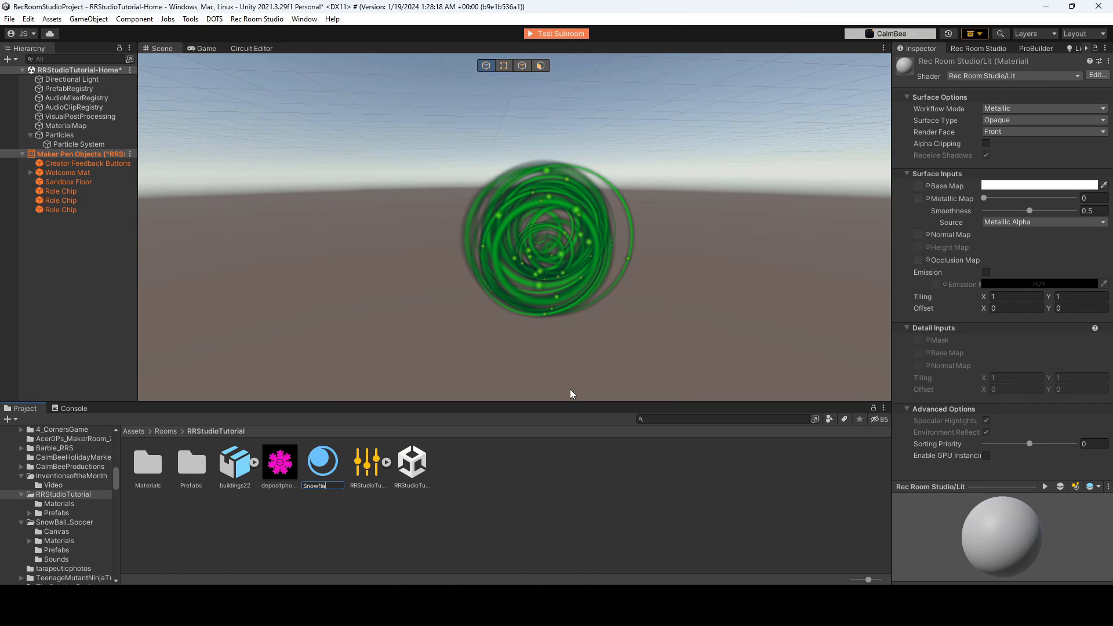
pyautogui.click(412, 460)
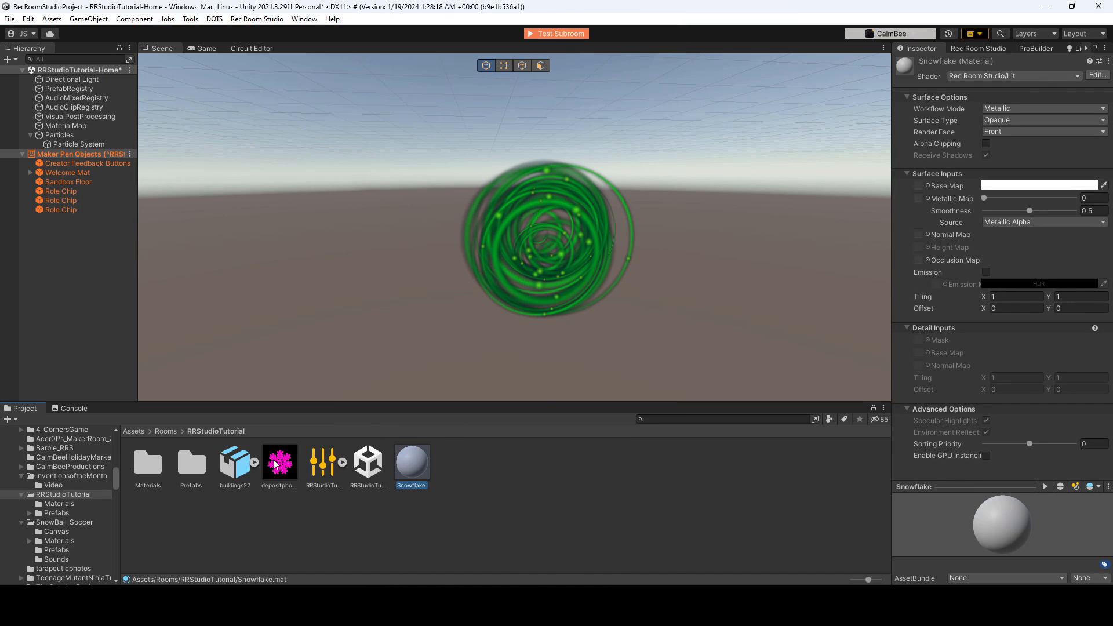
pyautogui.moveTo(294, 476)
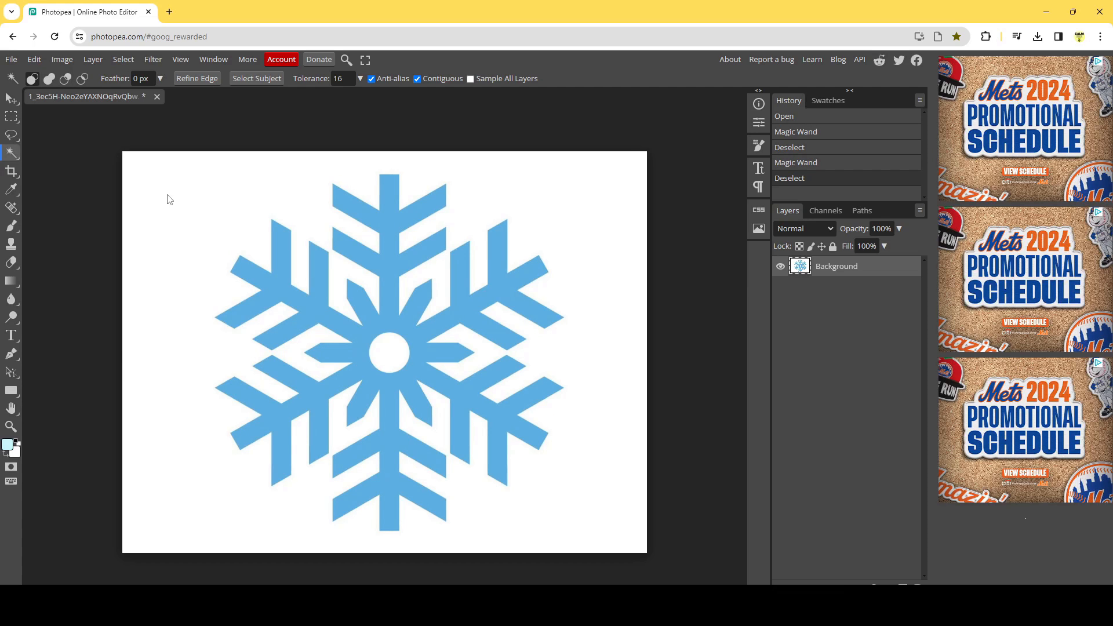
pyautogui.moveTo(70, 152)
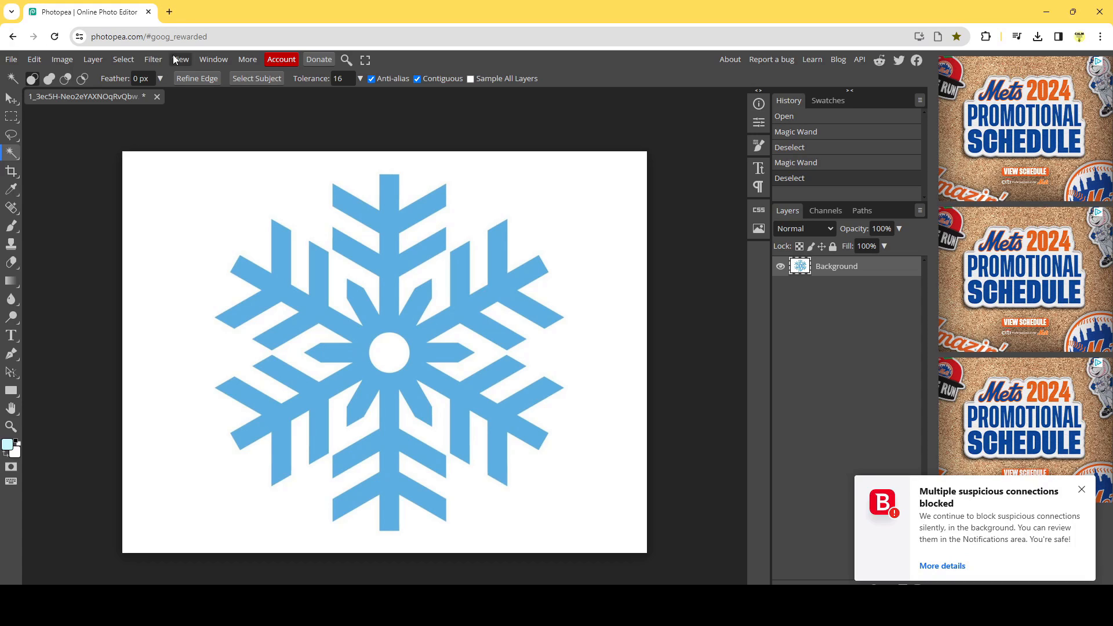
# - Apply Select > Magic Cut to remove the snowflake's white background
pyautogui.click(123, 59)
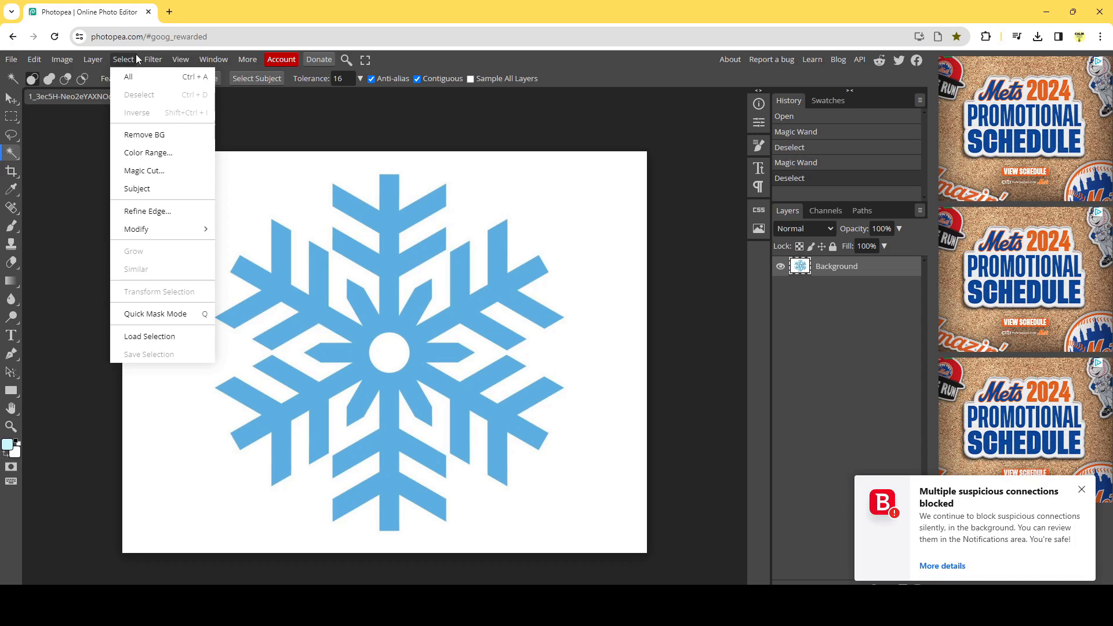
pyautogui.moveTo(145, 170)
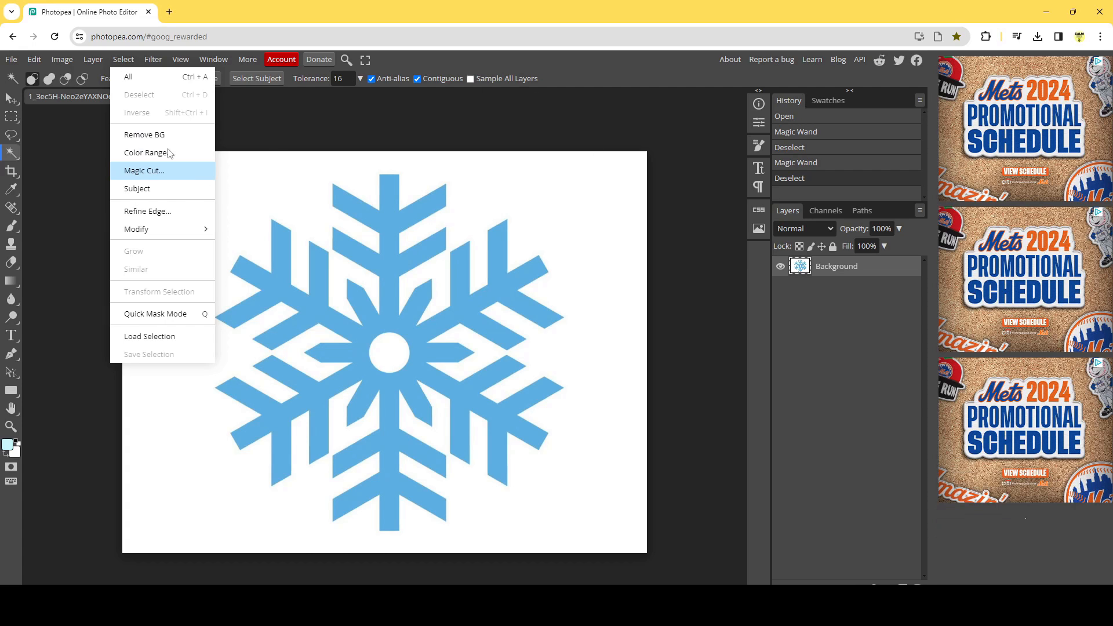
pyautogui.click(143, 171)
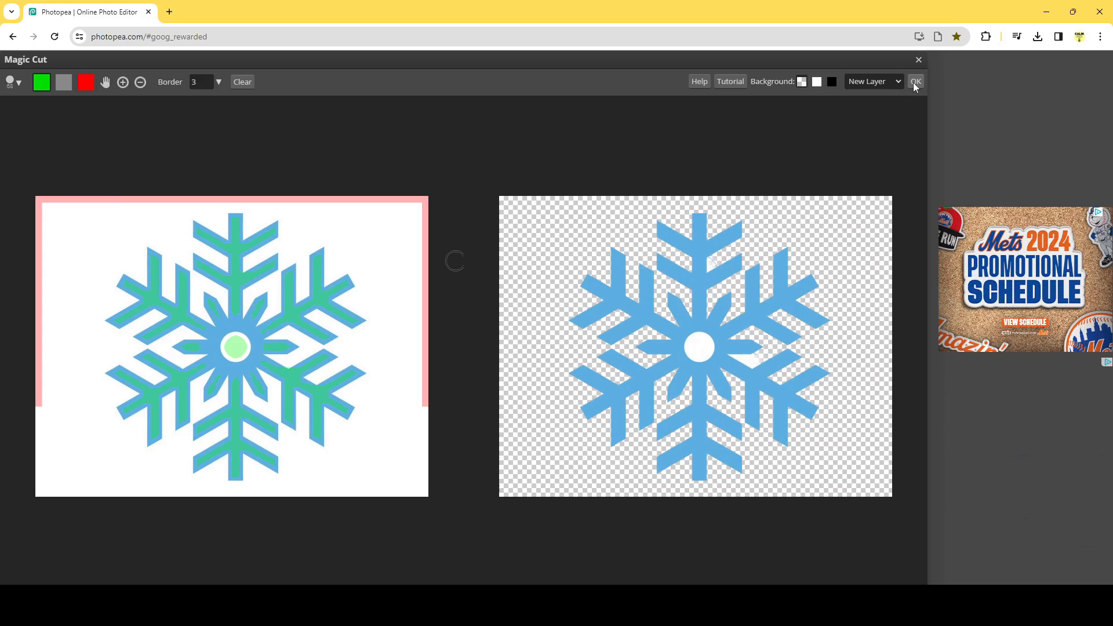
pyautogui.click(915, 81)
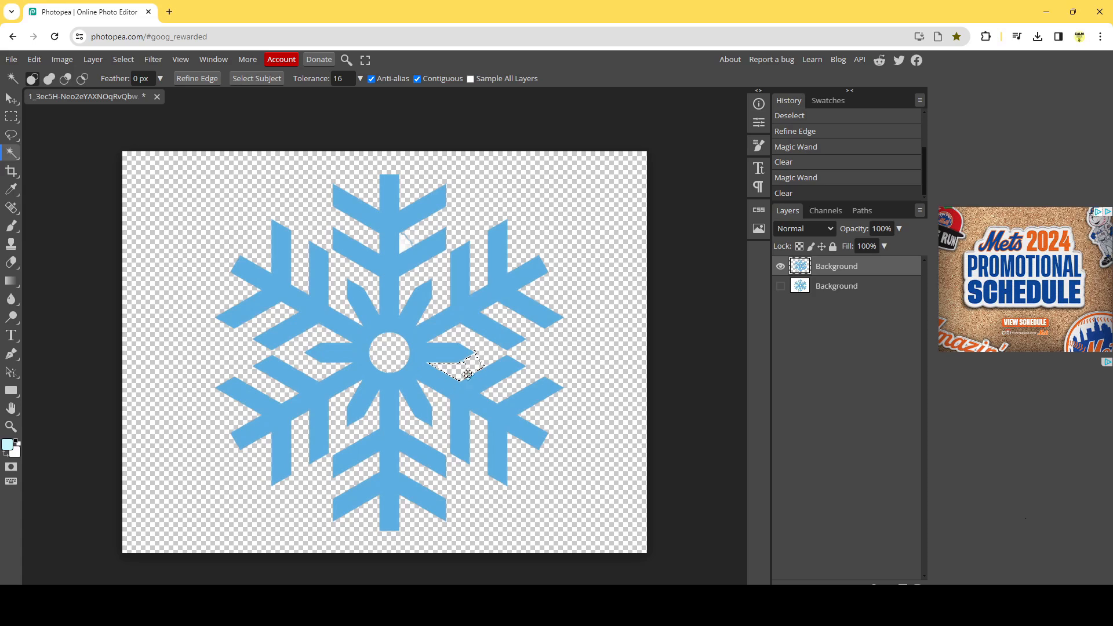
pyautogui.moveTo(631, 351)
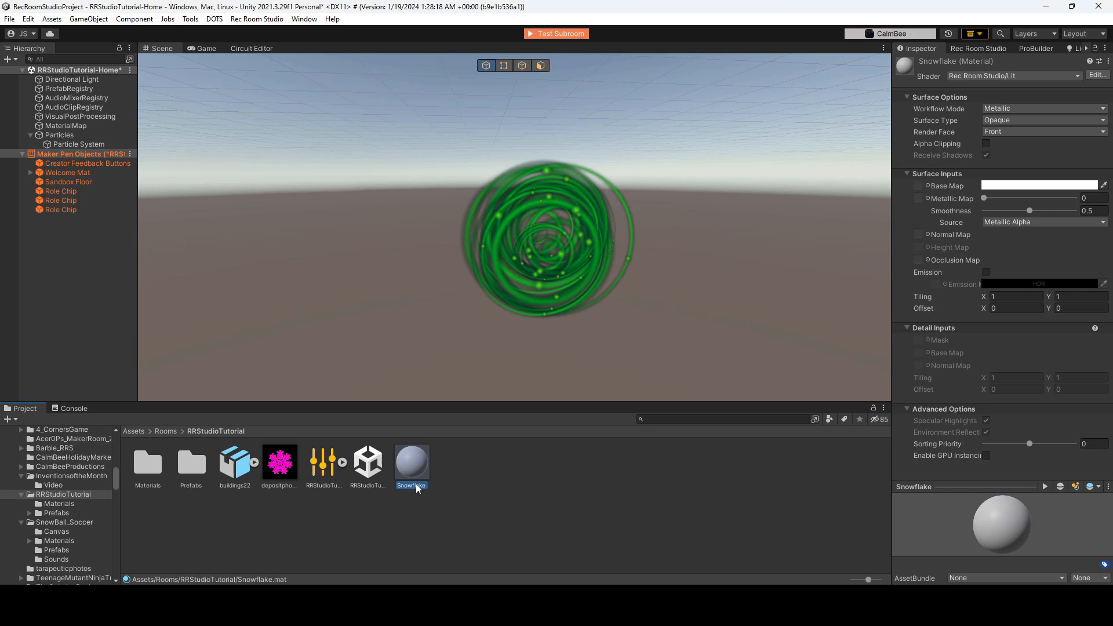
# - Set the Snowflake material's Base Map to the pink snowflake texture and Surface Type to Transparent
pyautogui.click(279, 462)
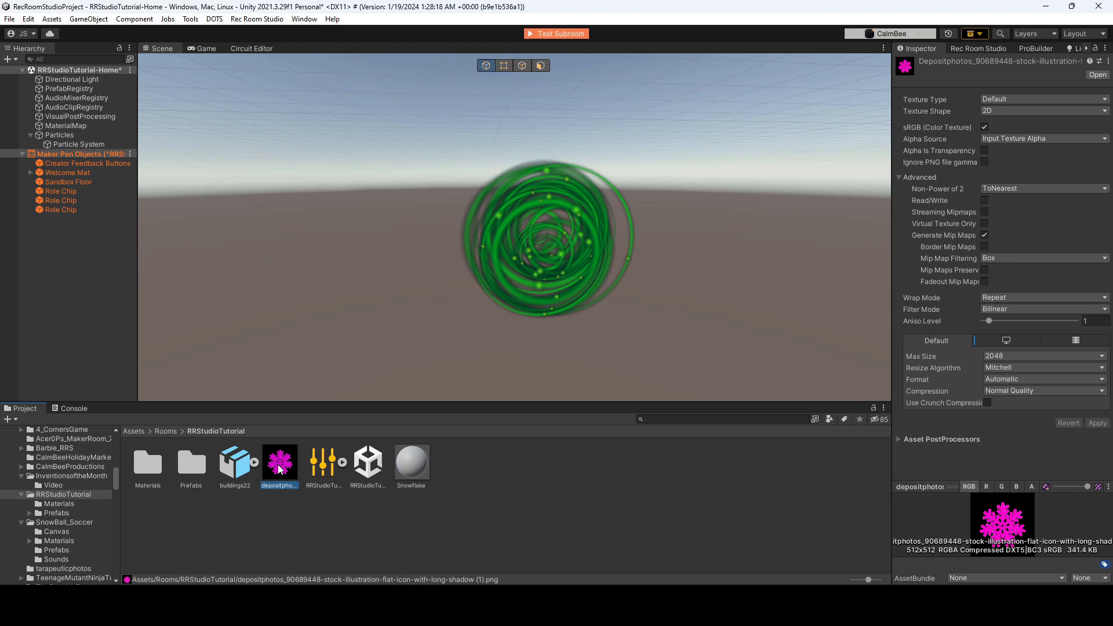
pyautogui.click(411, 462)
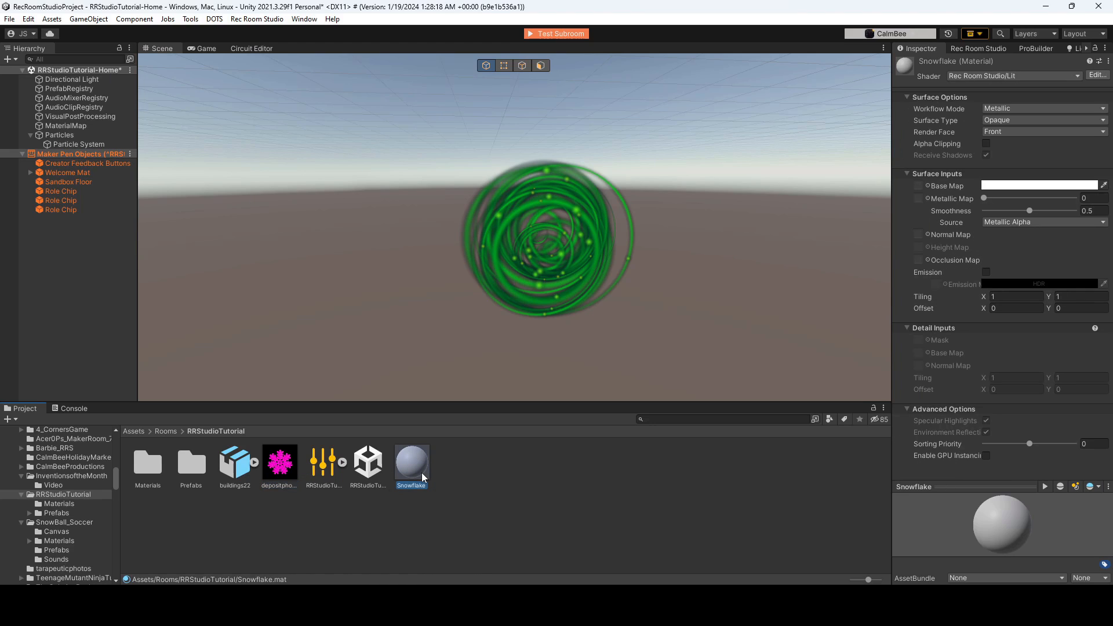
pyautogui.moveTo(353, 486)
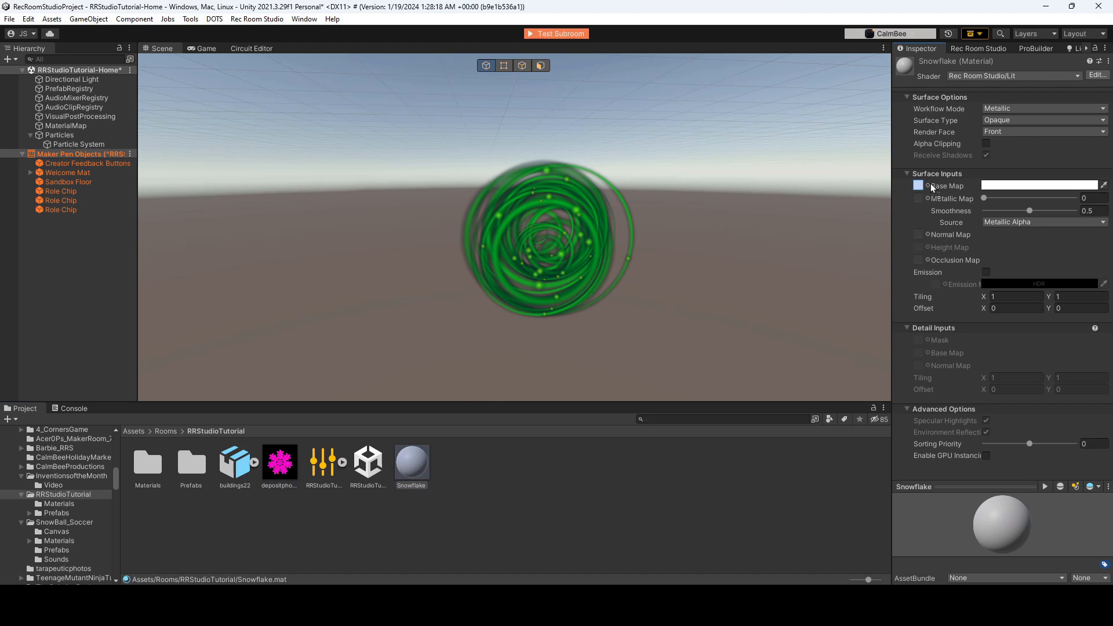
pyautogui.click(918, 185)
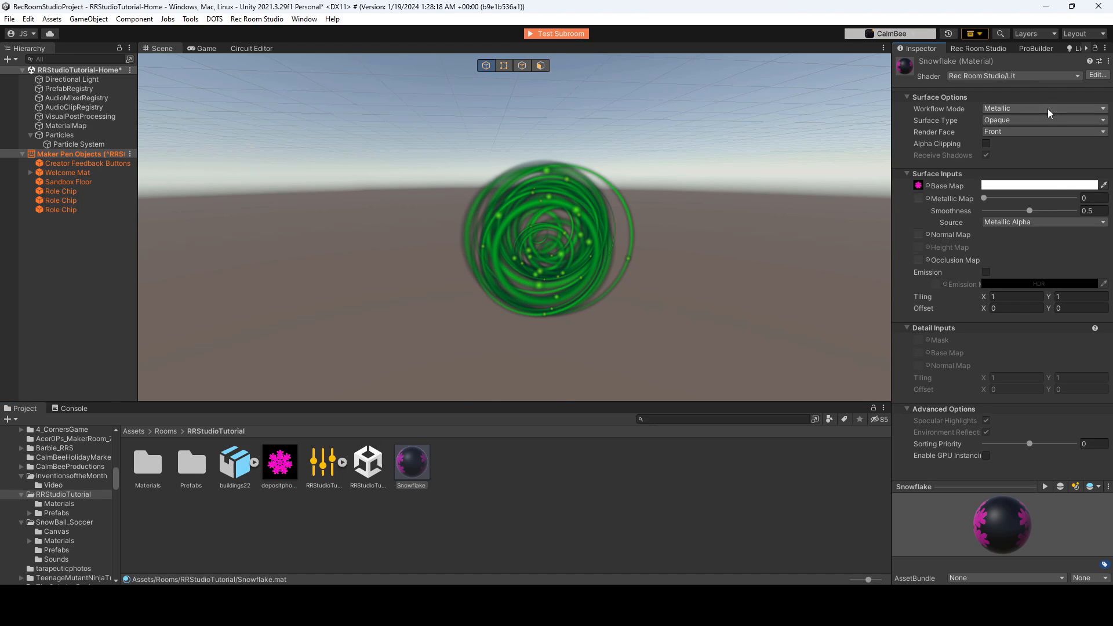
pyautogui.click(1043, 120)
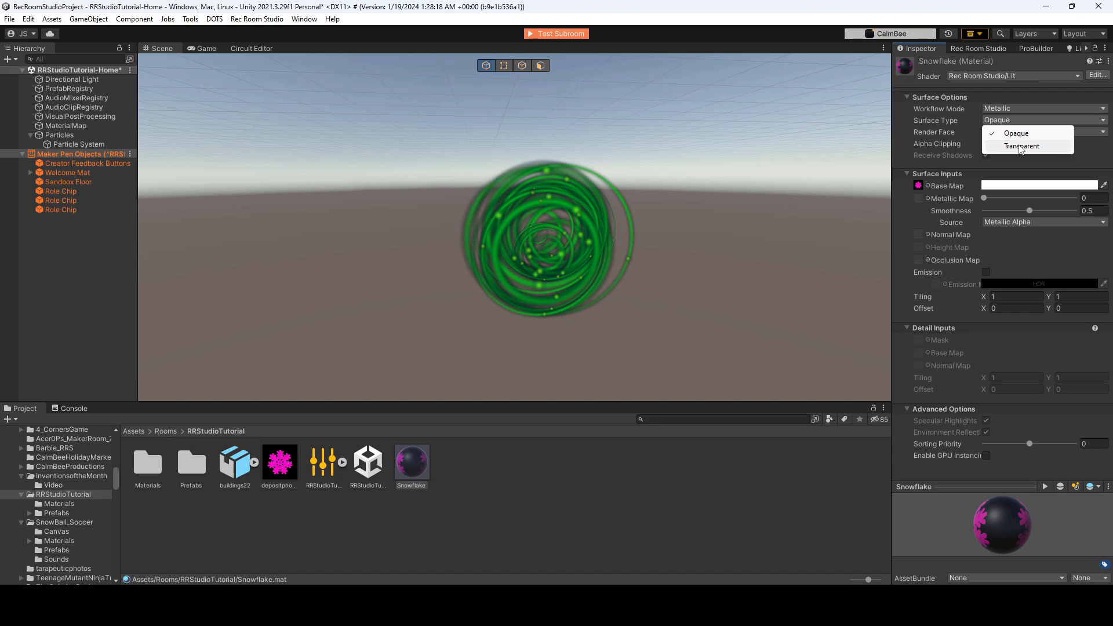
pyautogui.click(1022, 145)
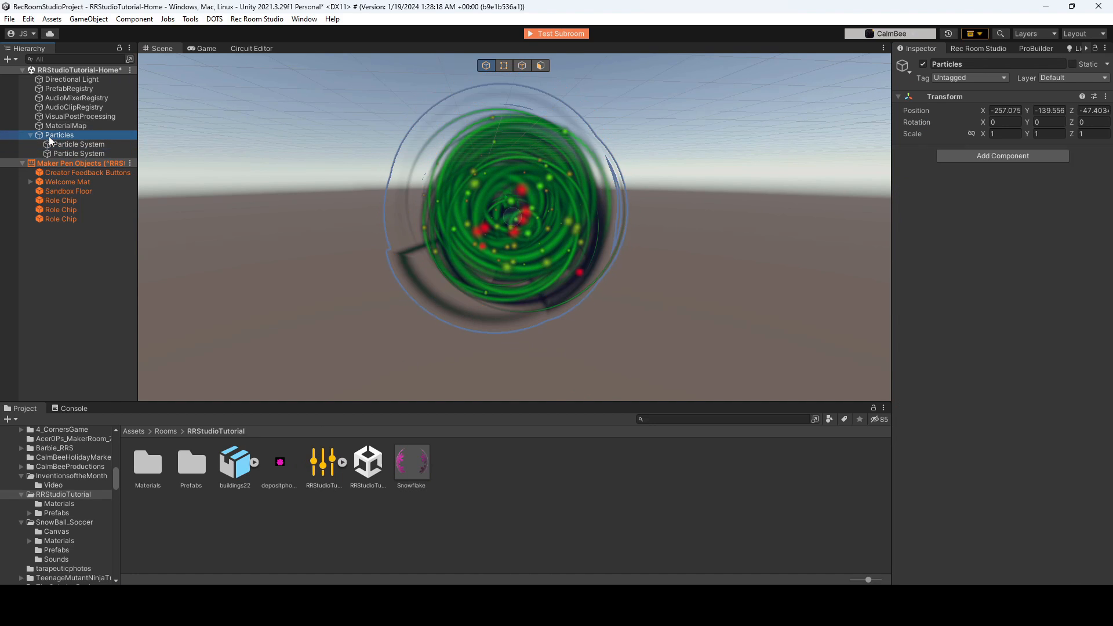
# - Compare the green swirl and snowflake particle systems, ending on the Snowflake-material one
pyautogui.click(79, 144)
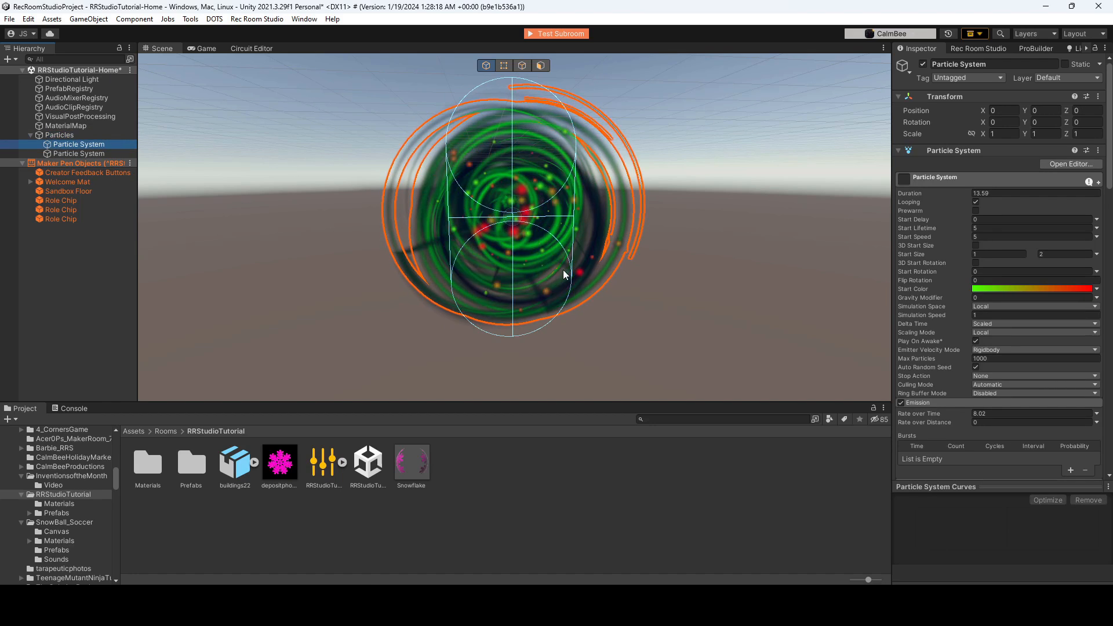
pyautogui.click(78, 153)
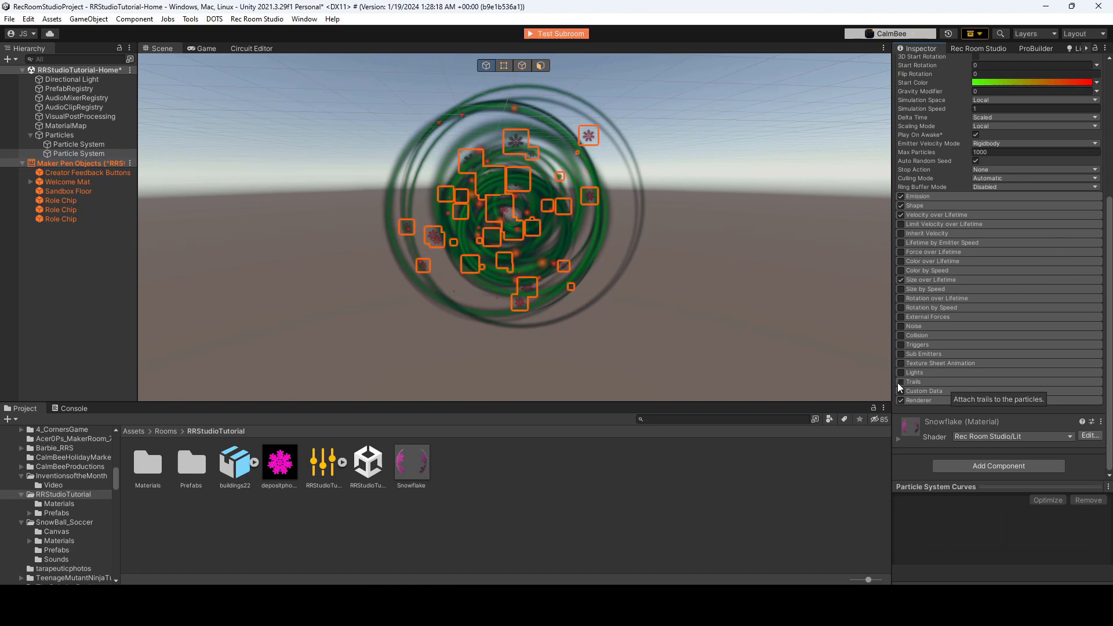
pyautogui.click(79, 144)
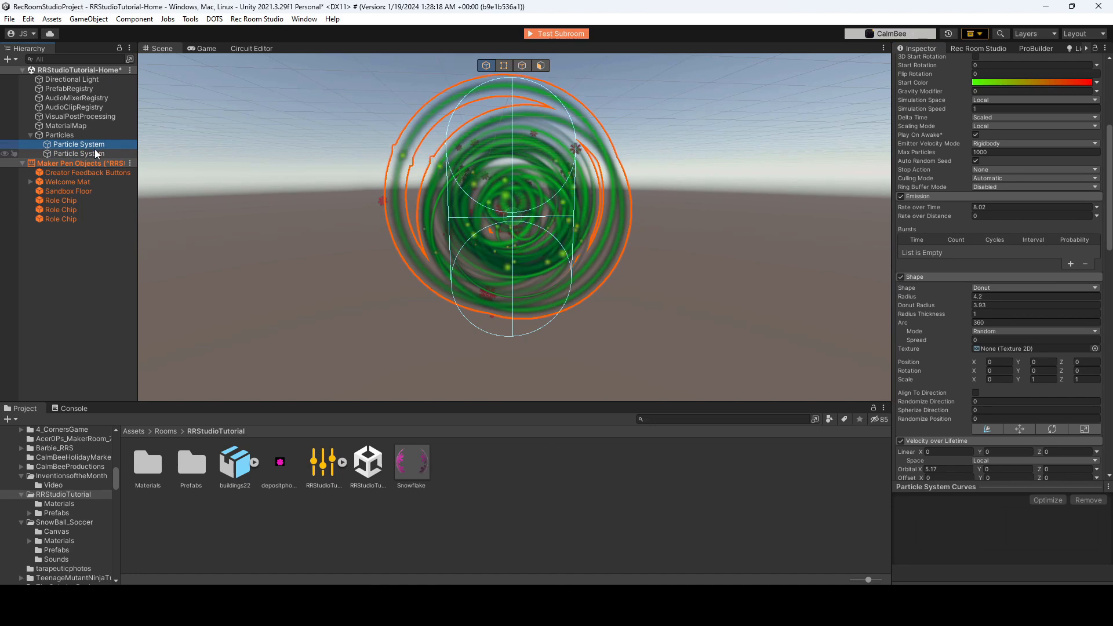
pyautogui.click(77, 154)
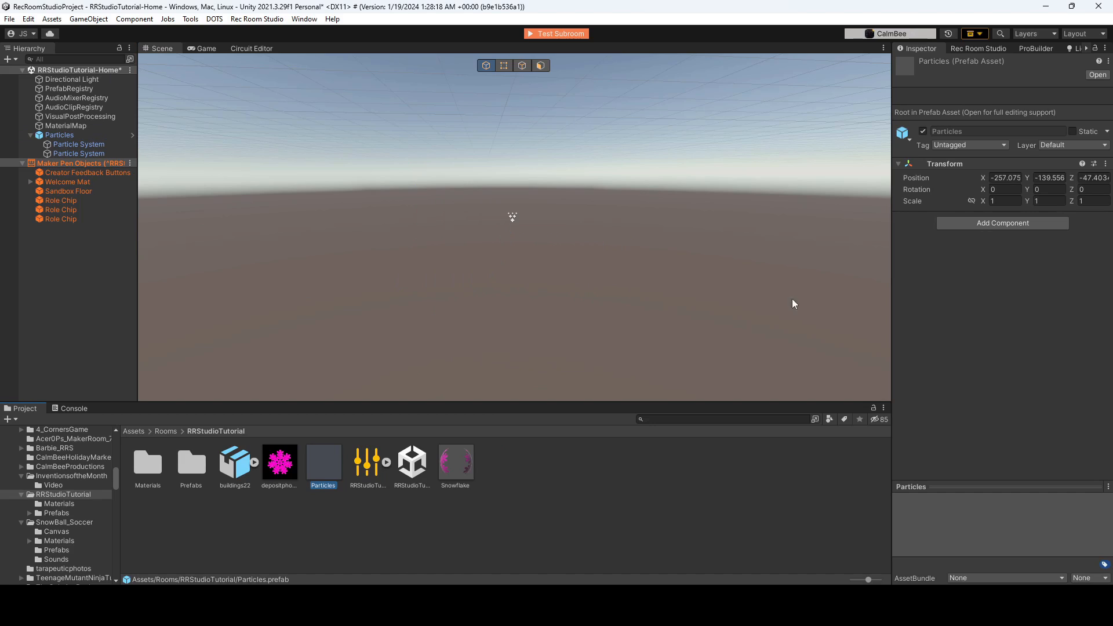
# - Double-click the Particles prefab to enter Prefab Mode
pyautogui.doubleClick(323, 460)
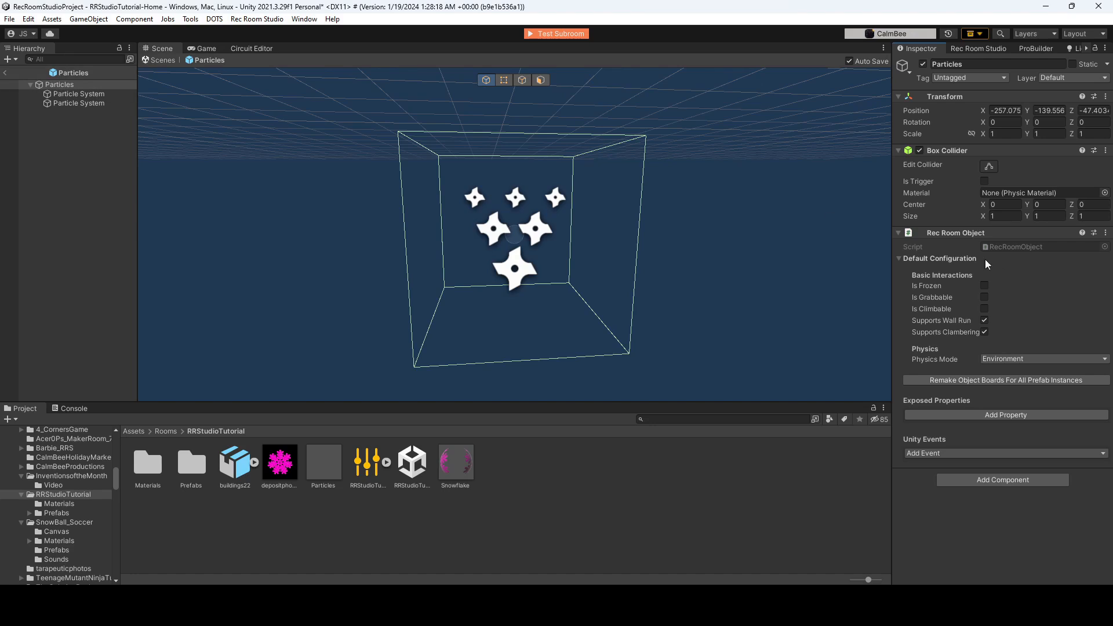
pyautogui.moveTo(975, 450)
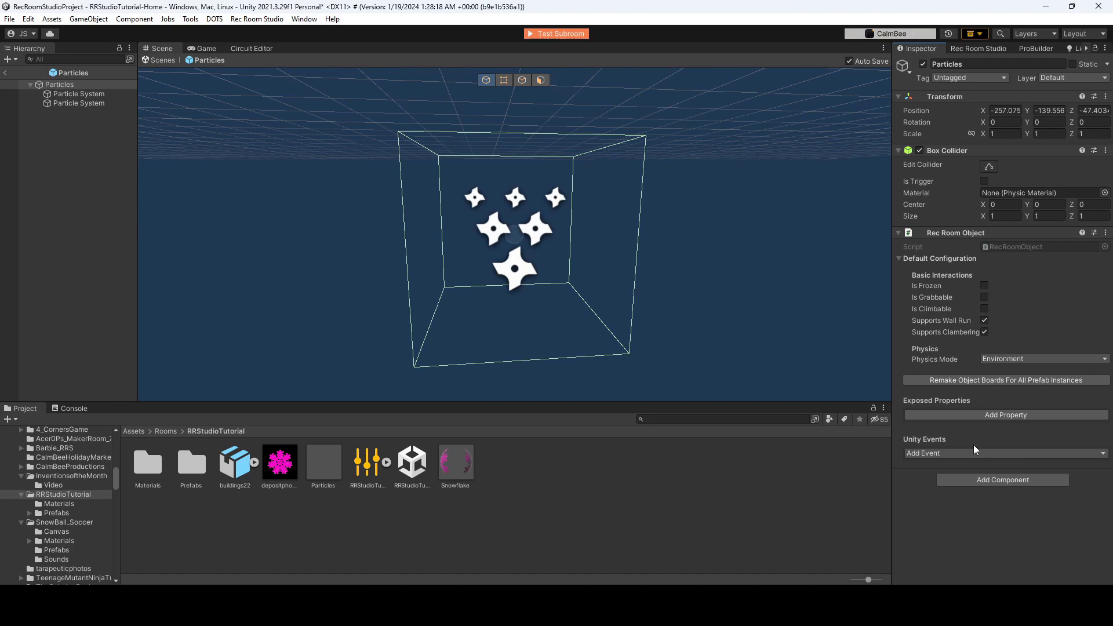
# - Add a Play event with a response linked to the first particle system
pyautogui.click(1004, 453)
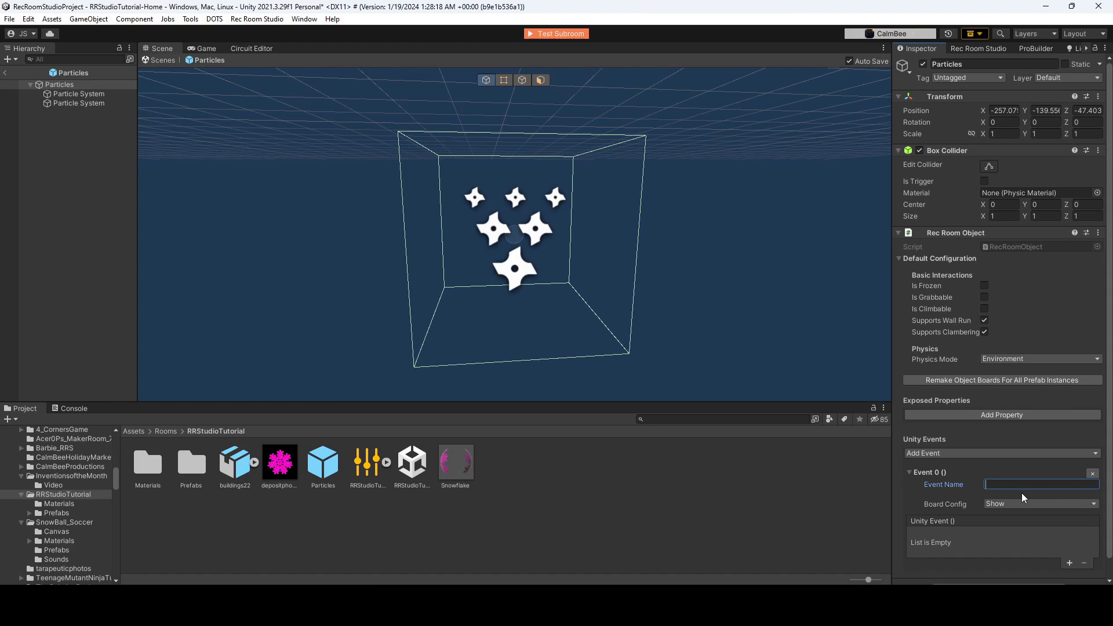
pyautogui.write('Play')
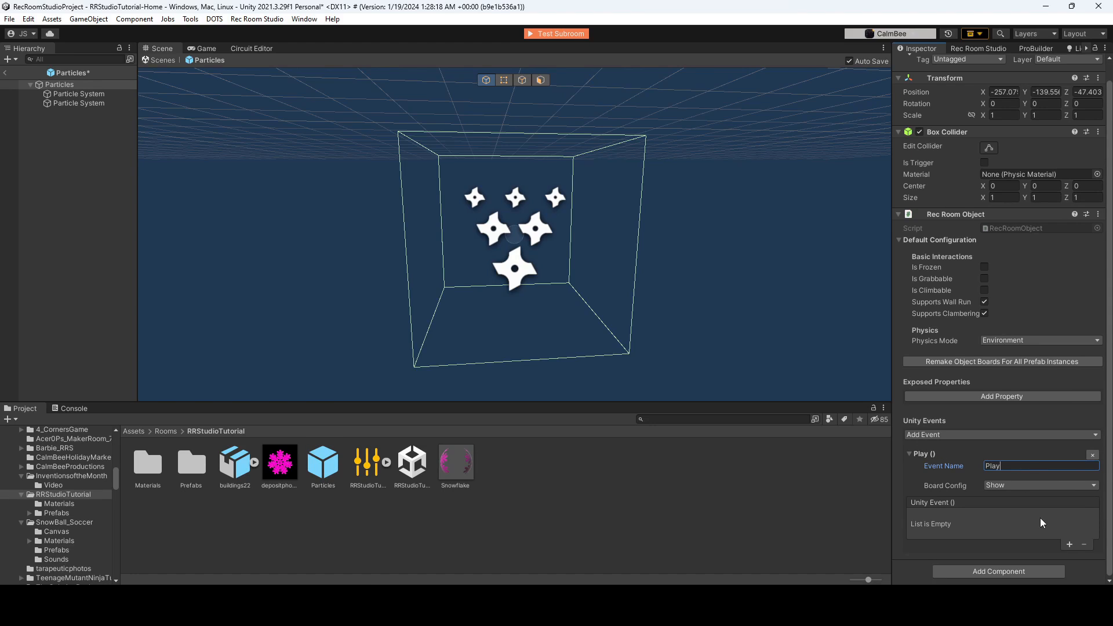
pyautogui.click(1070, 545)
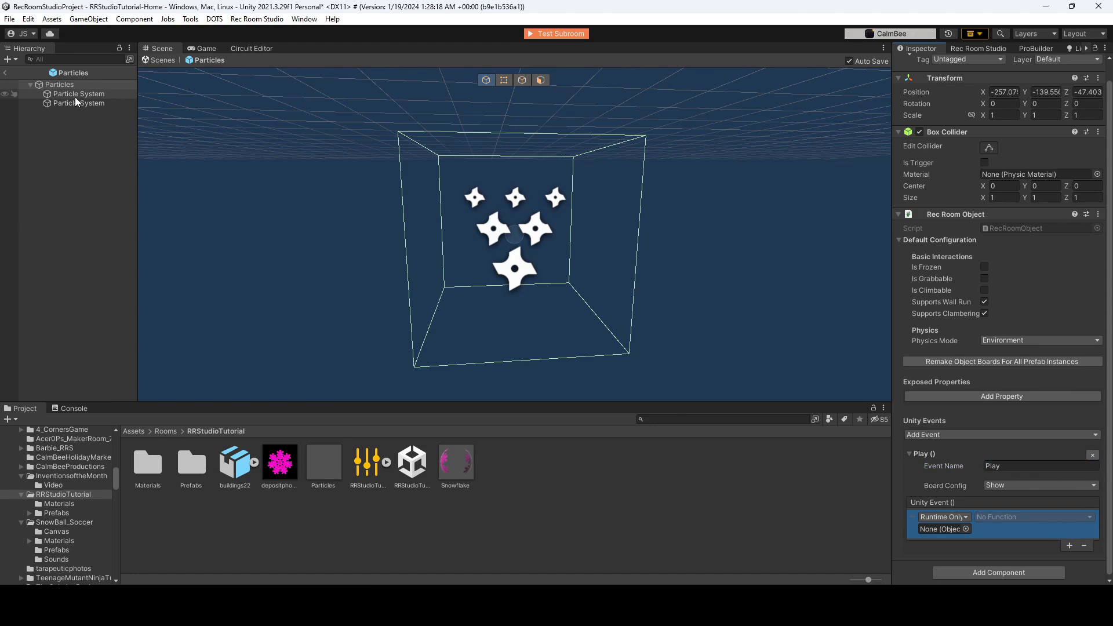
pyautogui.moveTo(77, 93); pyautogui.dragTo(942, 529)
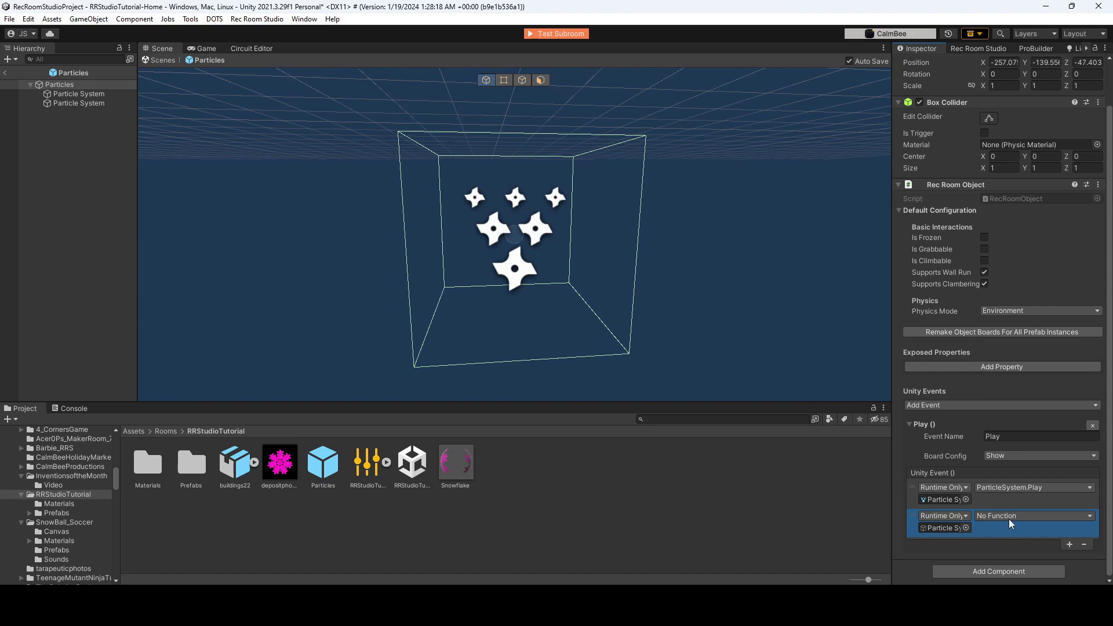
# - Set the second response to ParticleSystem.Play, then run Test Subroom
pyautogui.click(1030, 515)
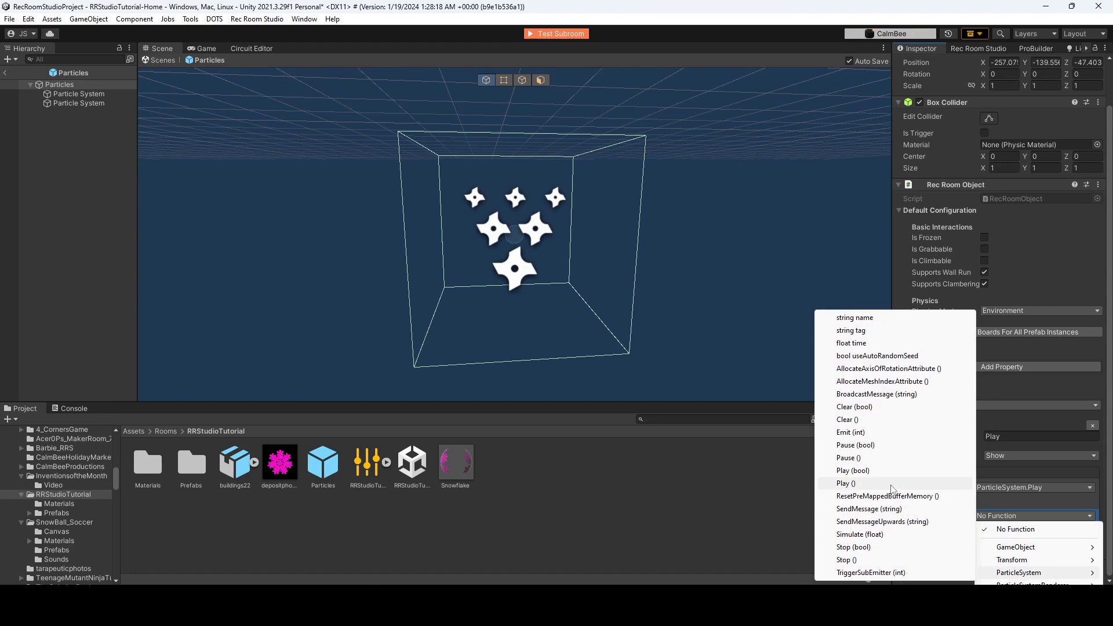
pyautogui.click(845, 484)
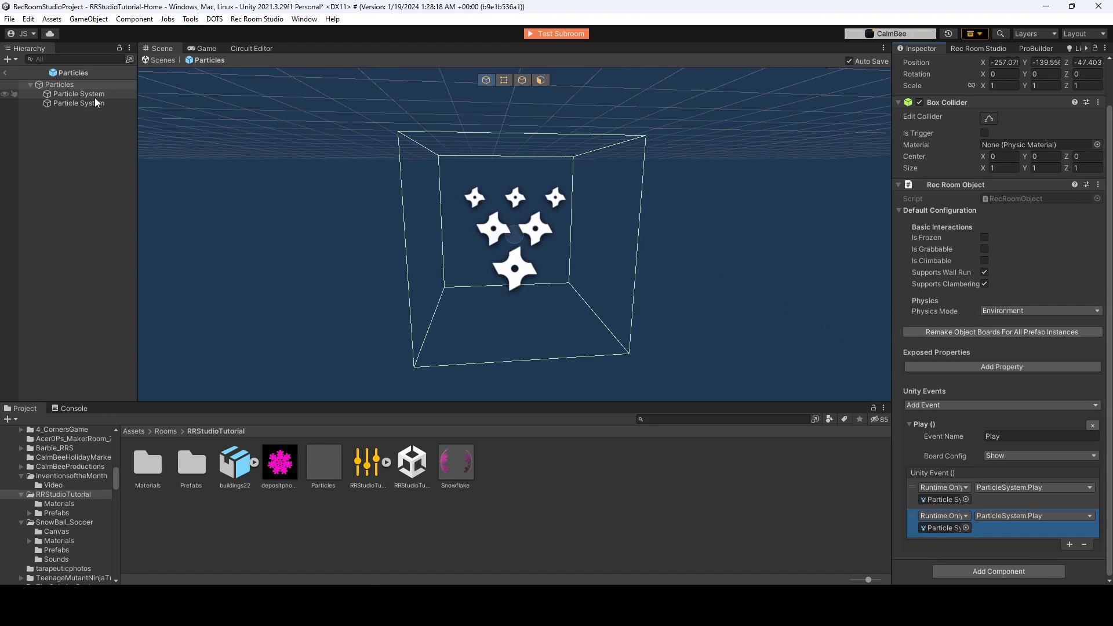
pyautogui.click(78, 93)
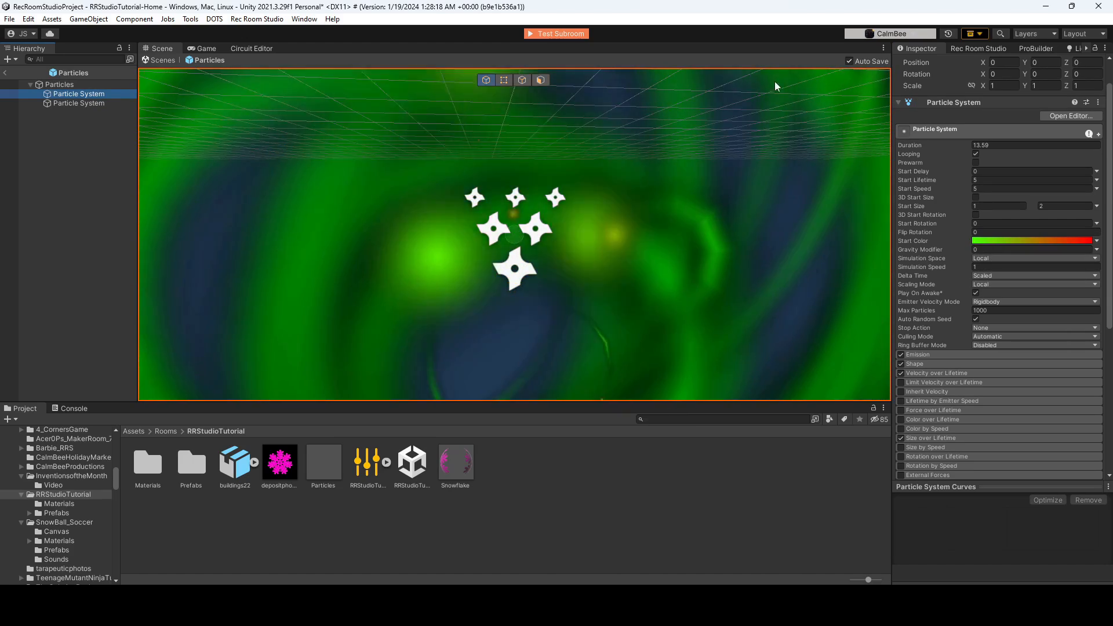
pyautogui.moveTo(556, 33)
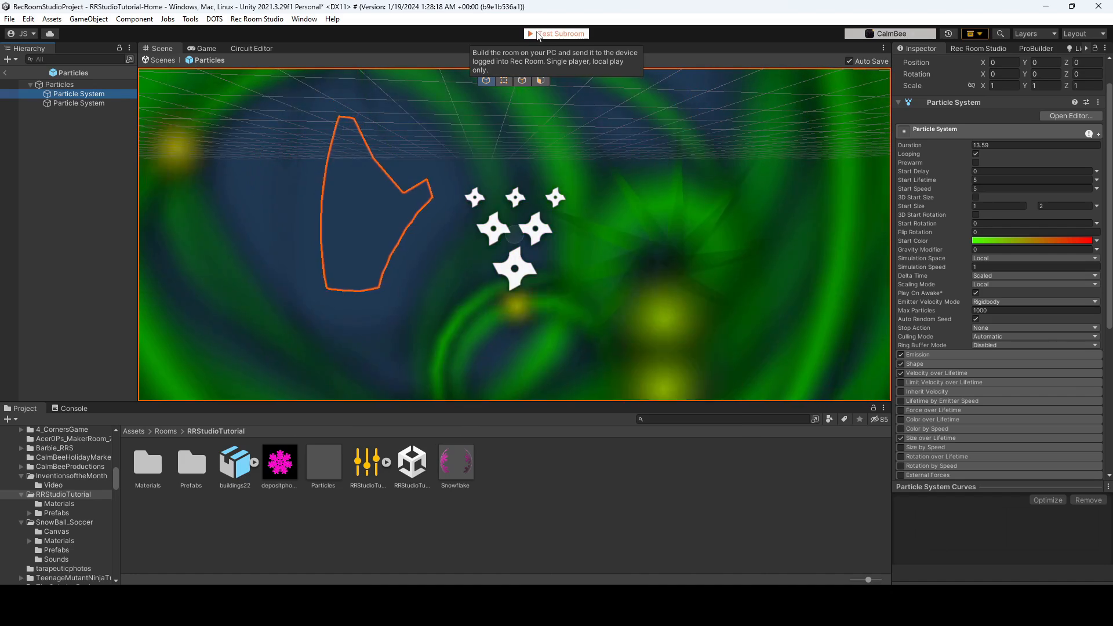
pyautogui.click(556, 34)
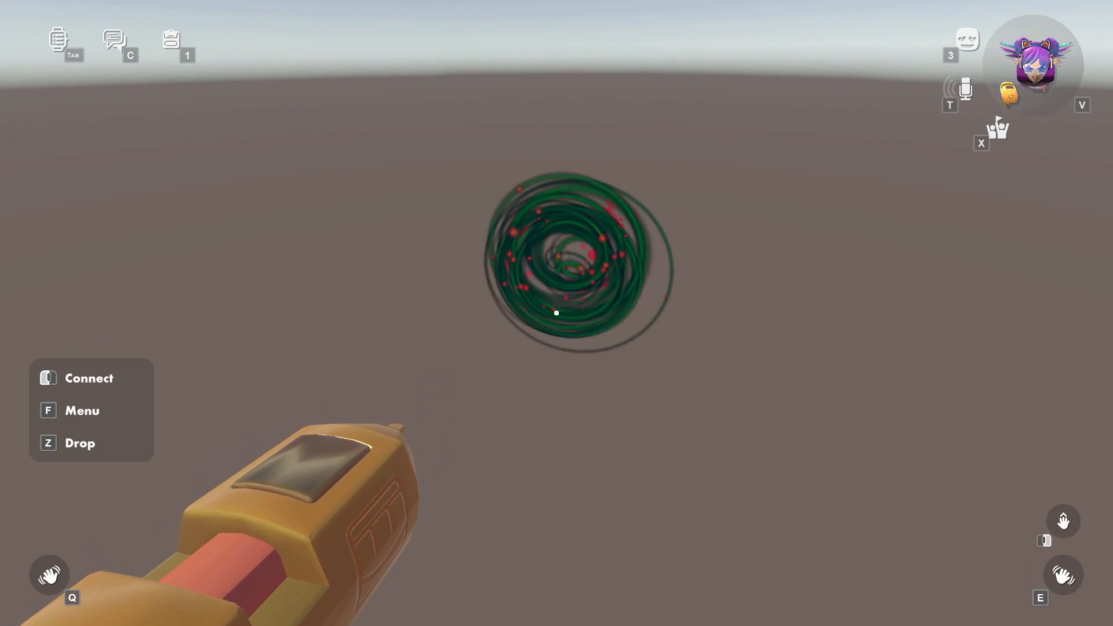